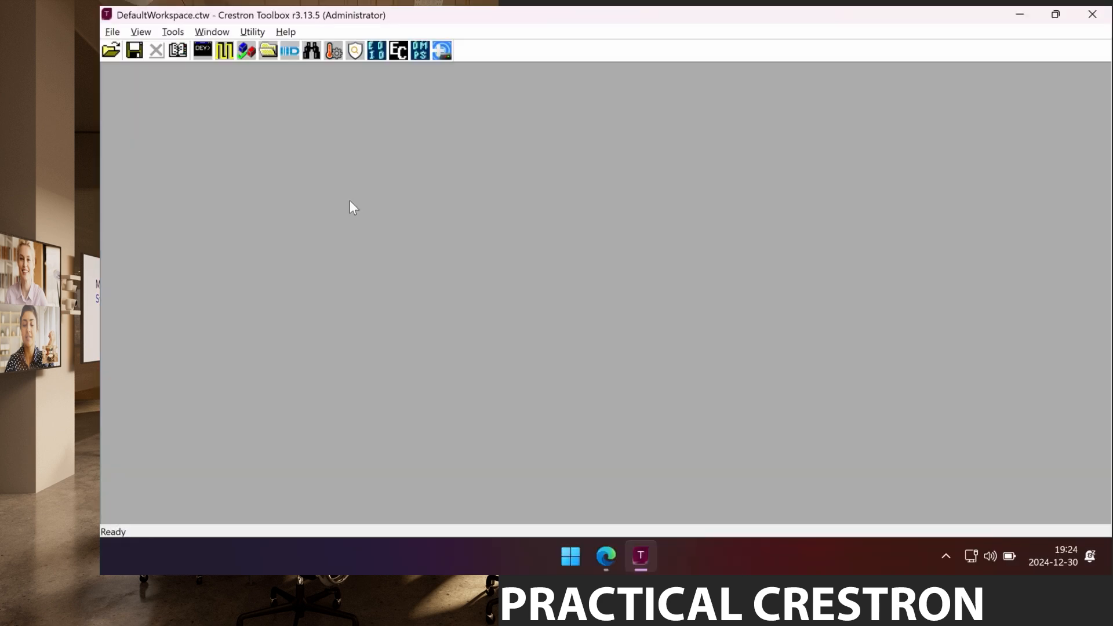
mouse_move(318, 91)
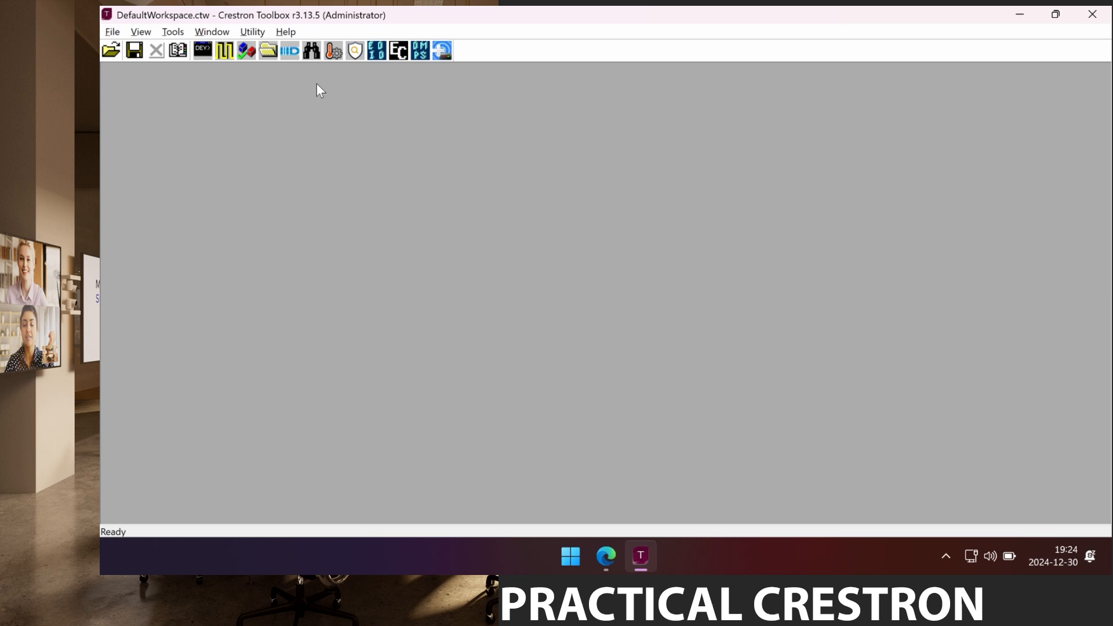
mouse_move(311, 50)
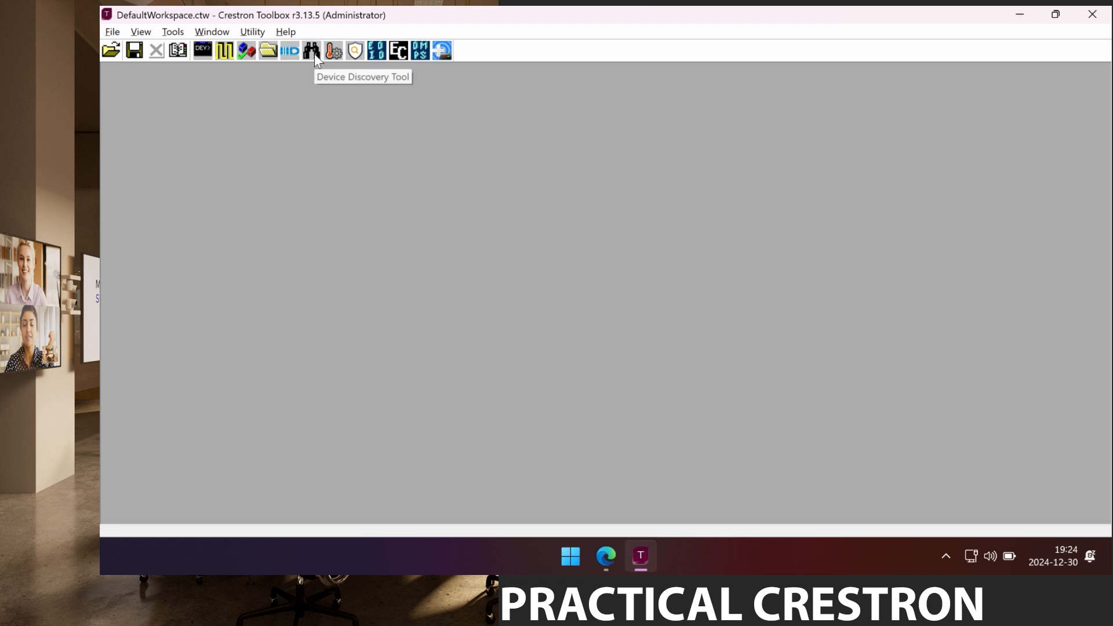
Discover network devices and select the AM-3100-WF-I at 192.168.1.250, bringing up its options.
left_click(310, 50)
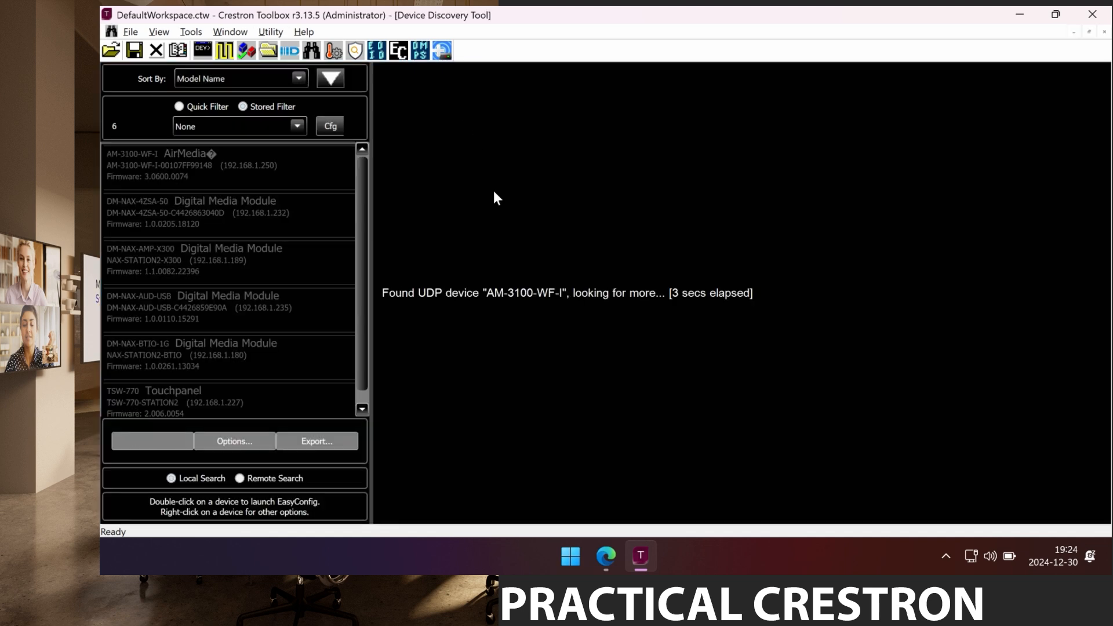
left_click(214, 166)
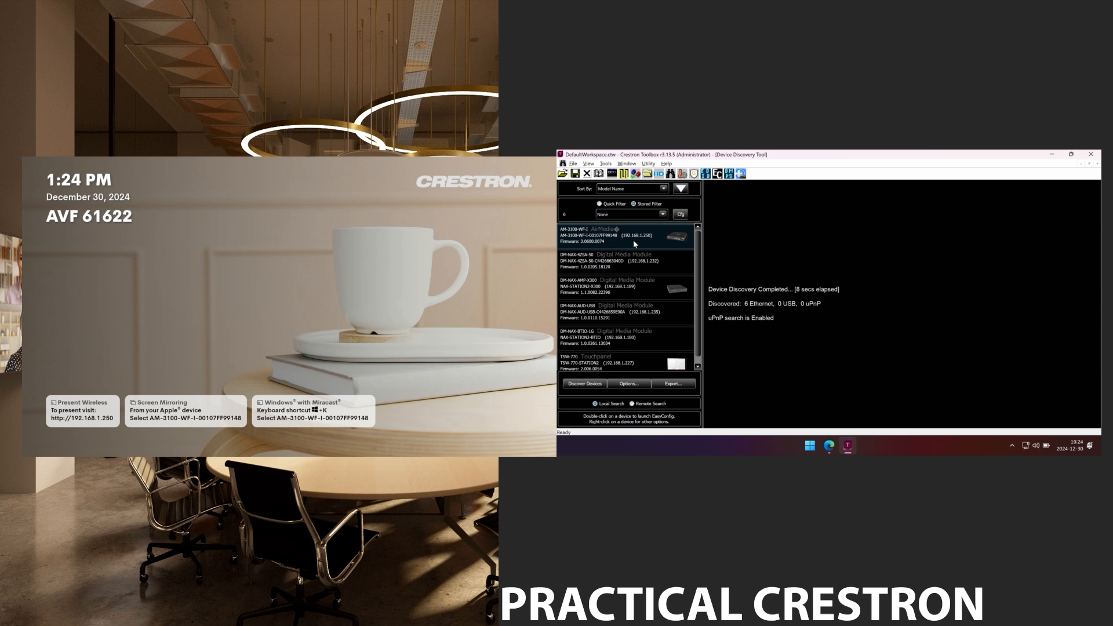
mouse_move(640, 242)
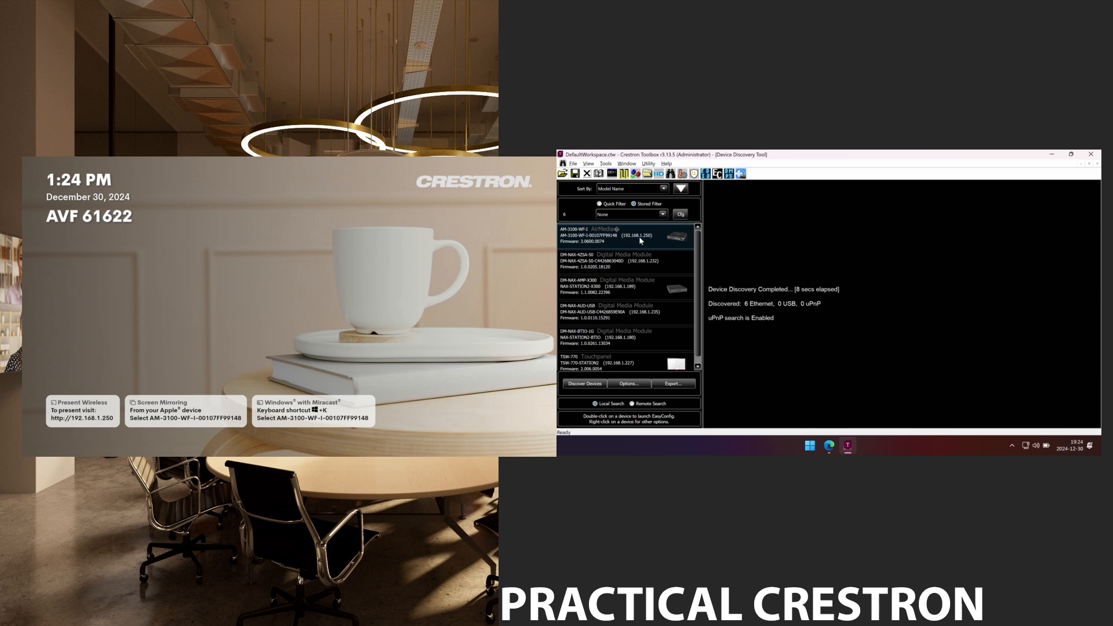
mouse_move(647, 241)
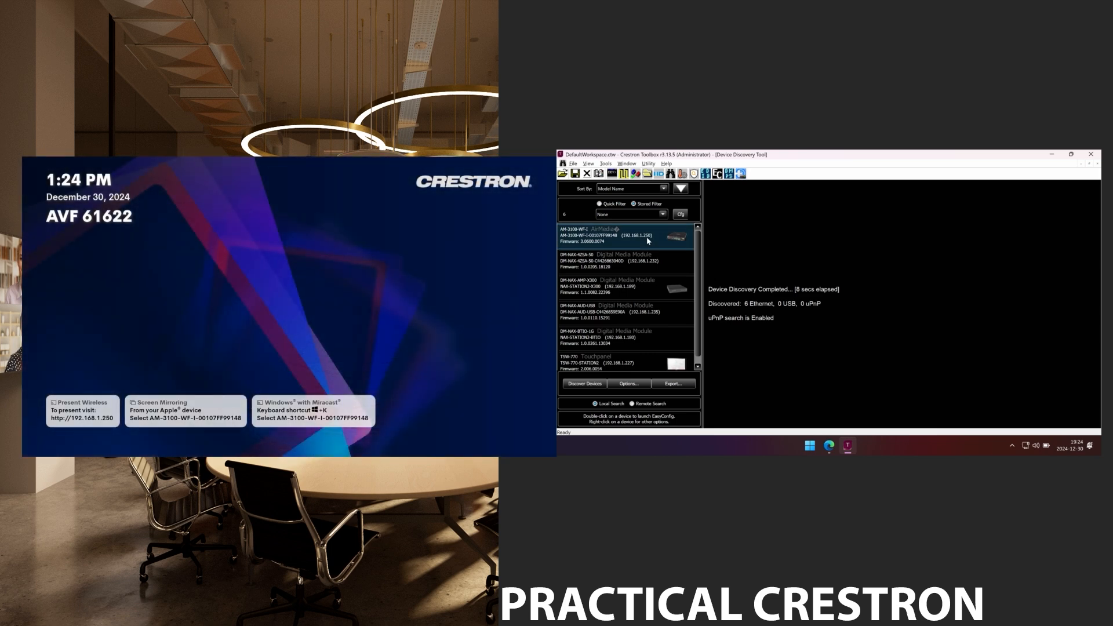
right_click(646, 236)
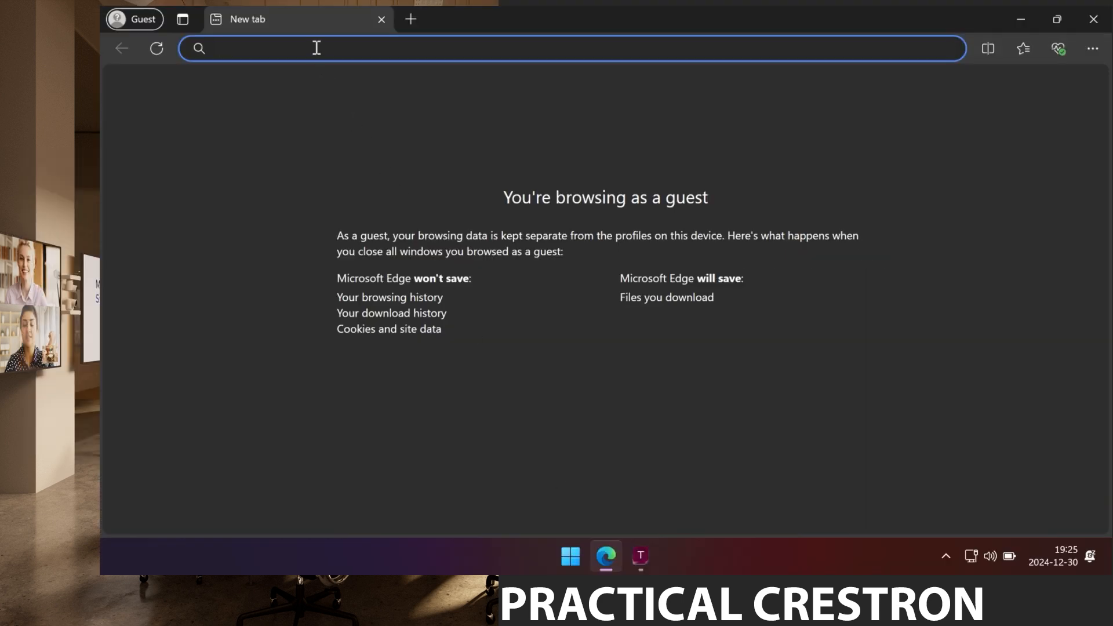
Load the AirMedia web page at 192.168.1.250 in the guest Edge browser.
type("192.168.1.250/index_airmedia.html")
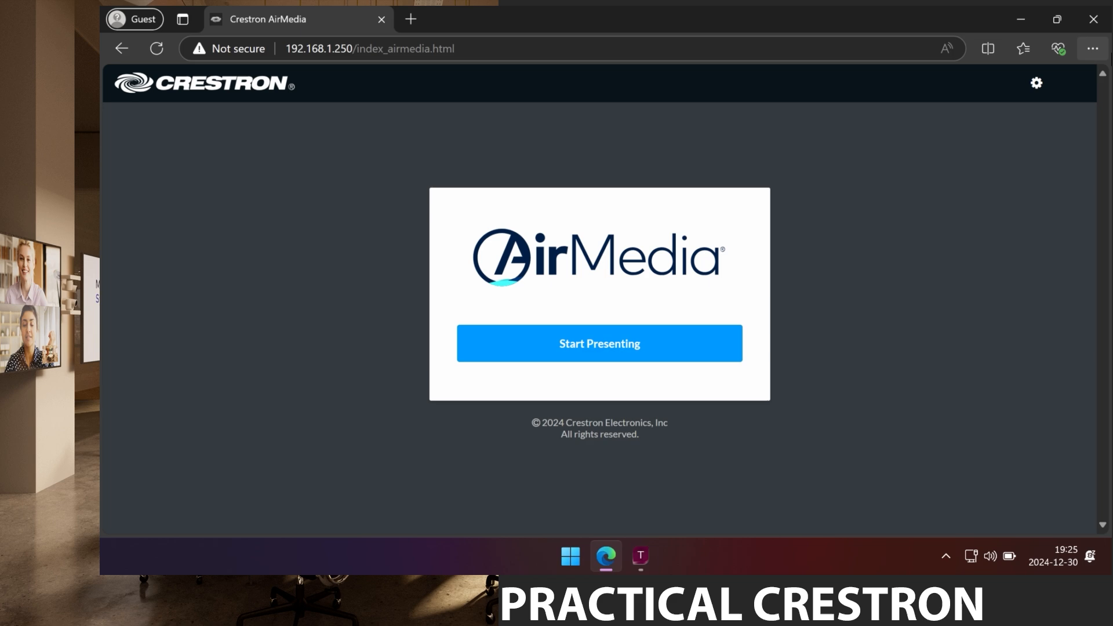
mouse_move(1035, 83)
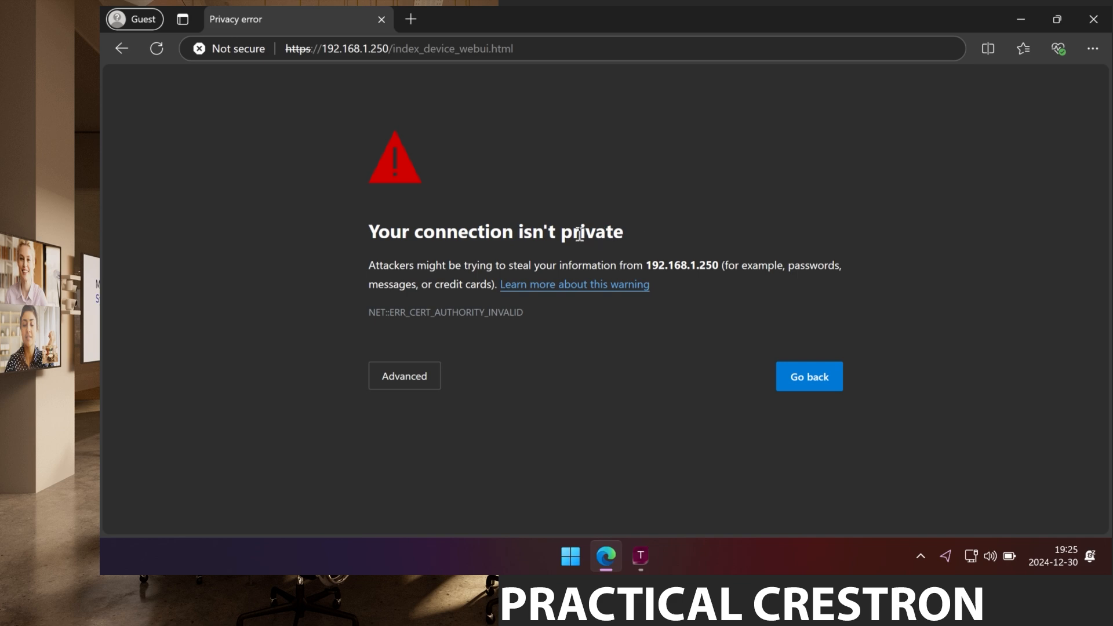
mouse_move(521, 232)
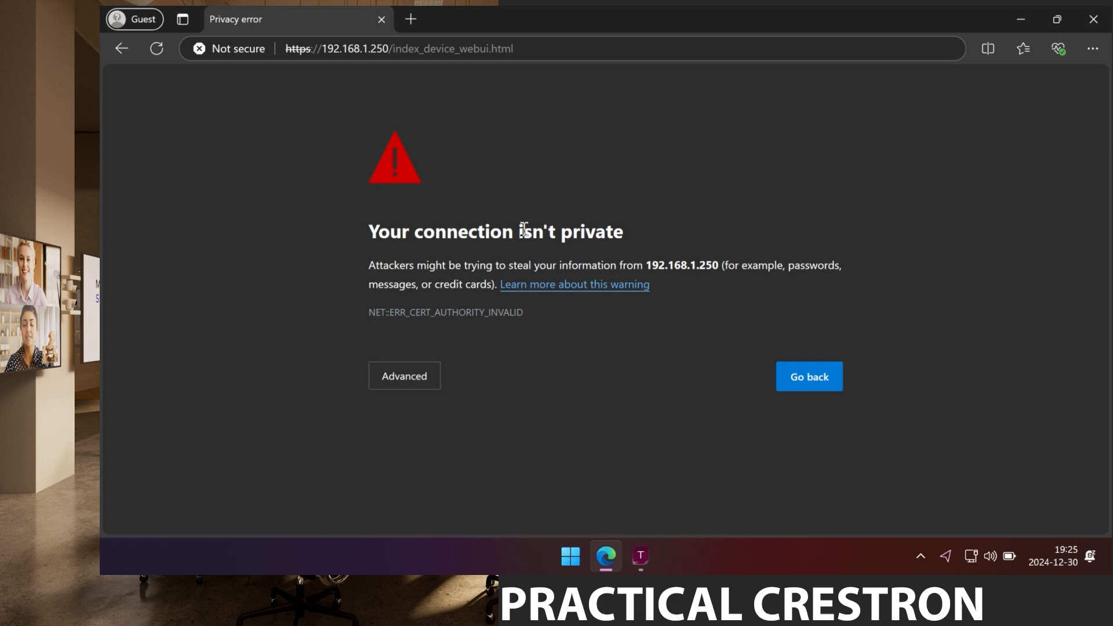
mouse_move(504, 232)
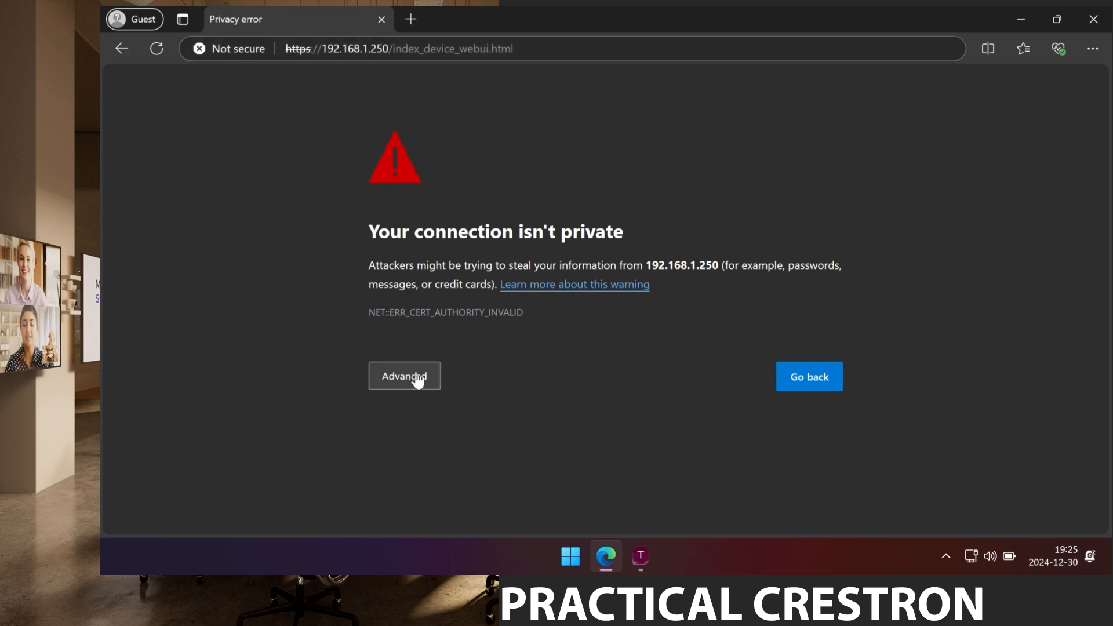
Proceed past the certificate warning to the 192.168.1.250 admin page.
left_click(404, 376)
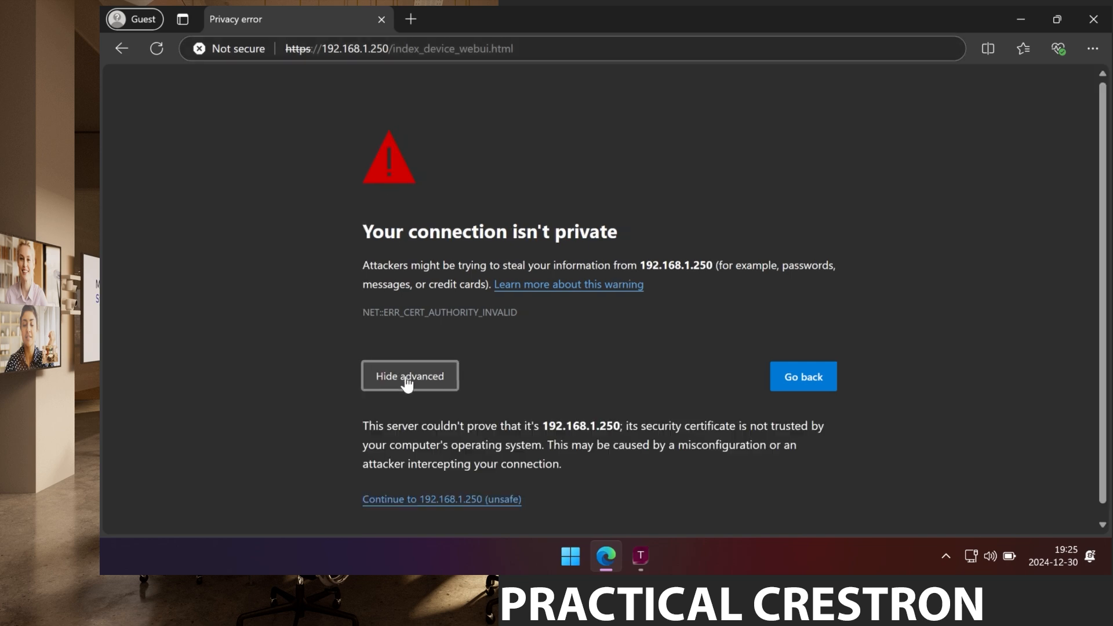
left_click(441, 499)
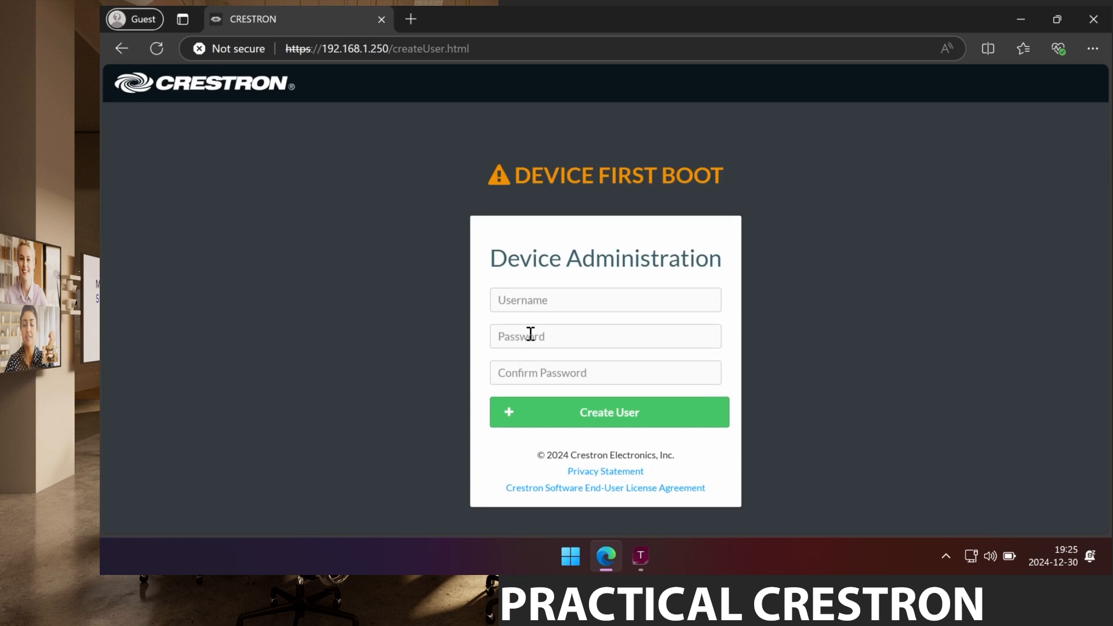
mouse_move(479, 317)
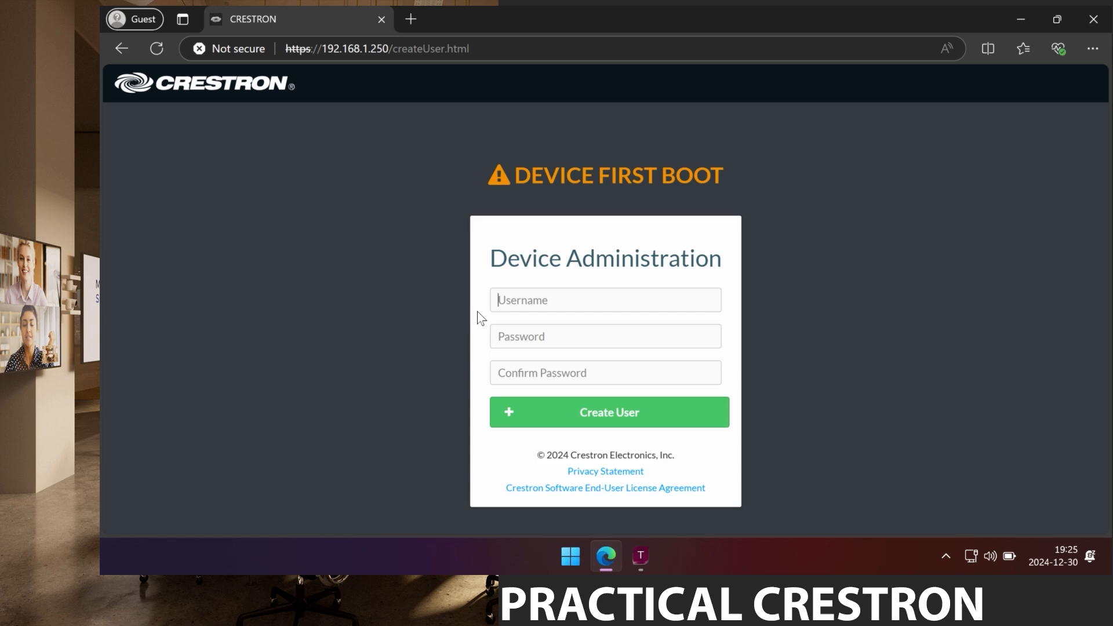
Create the first administrator account 'patrik' and fill the sign-in form with its credentials.
type("p")
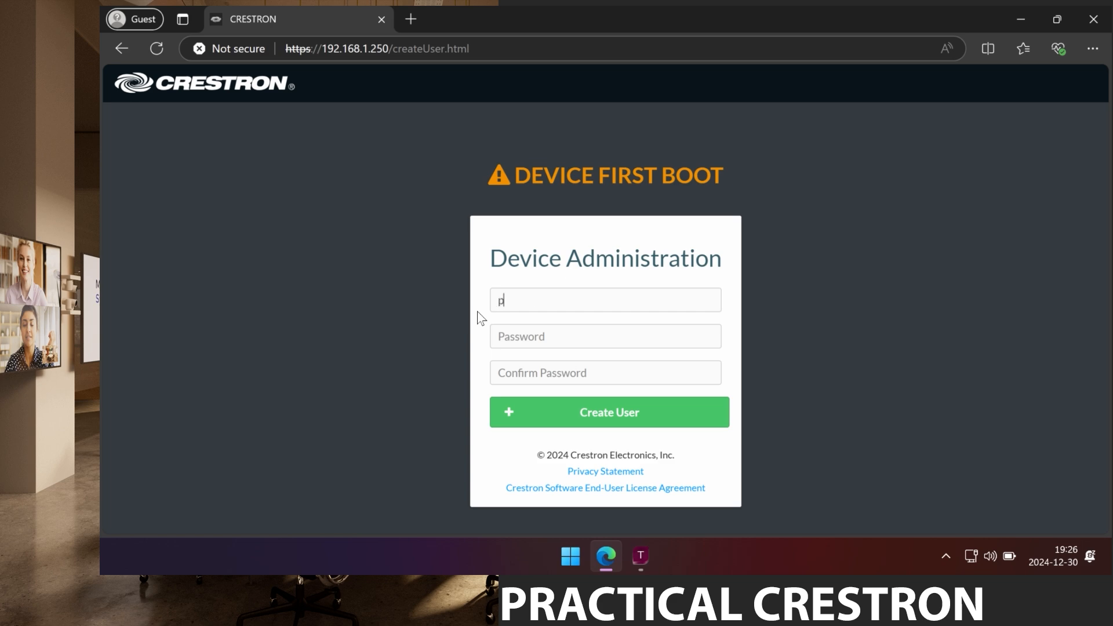
type("atrik")
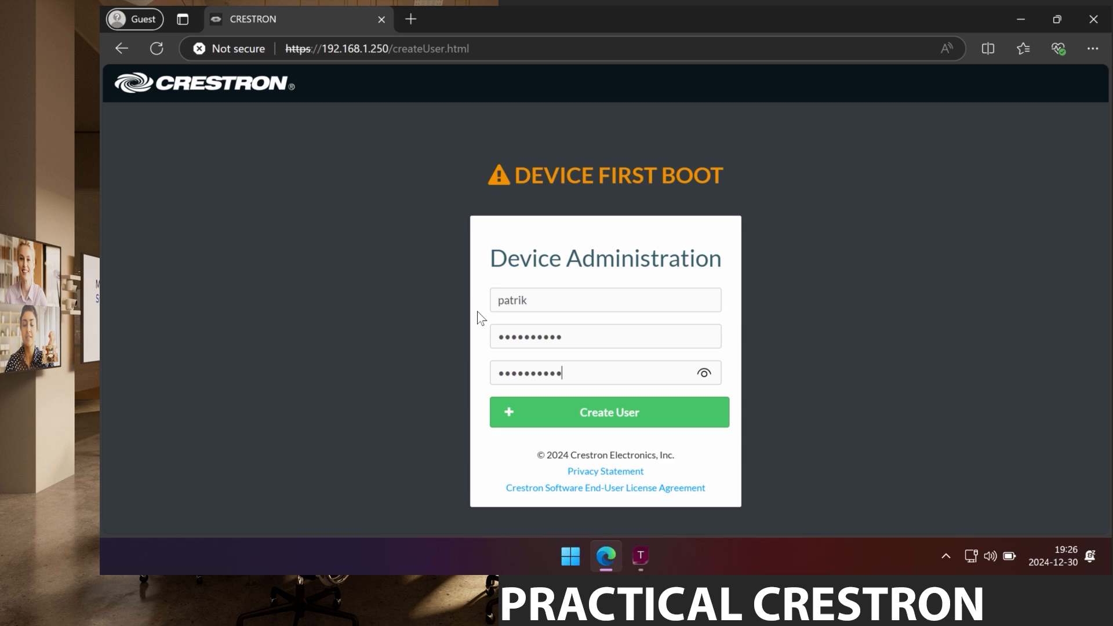
left_click(608, 411)
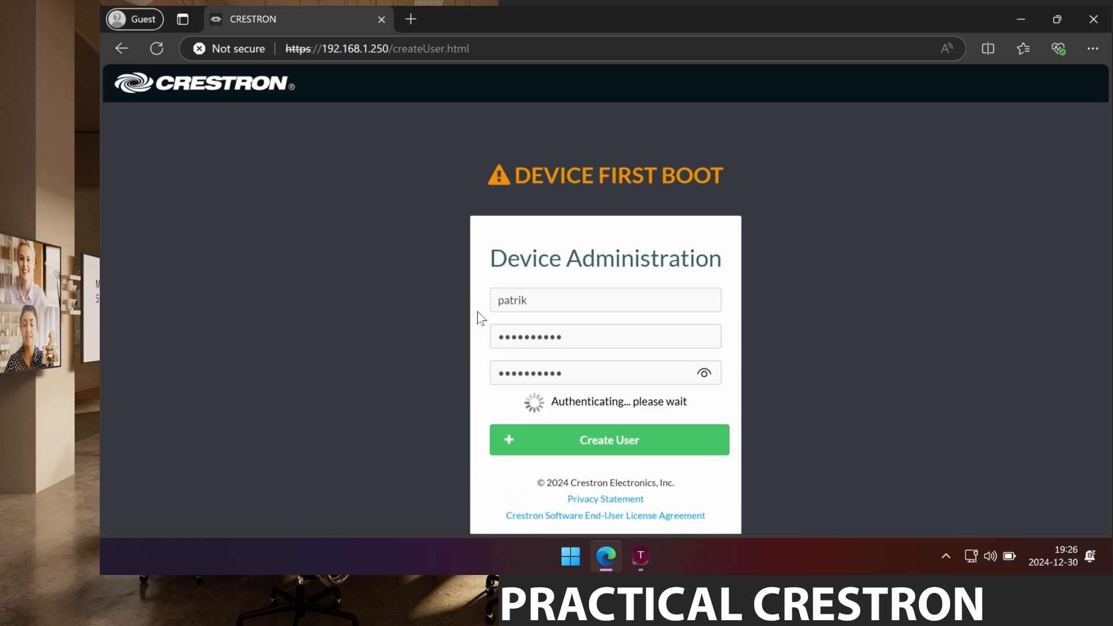
left_click(608, 439)
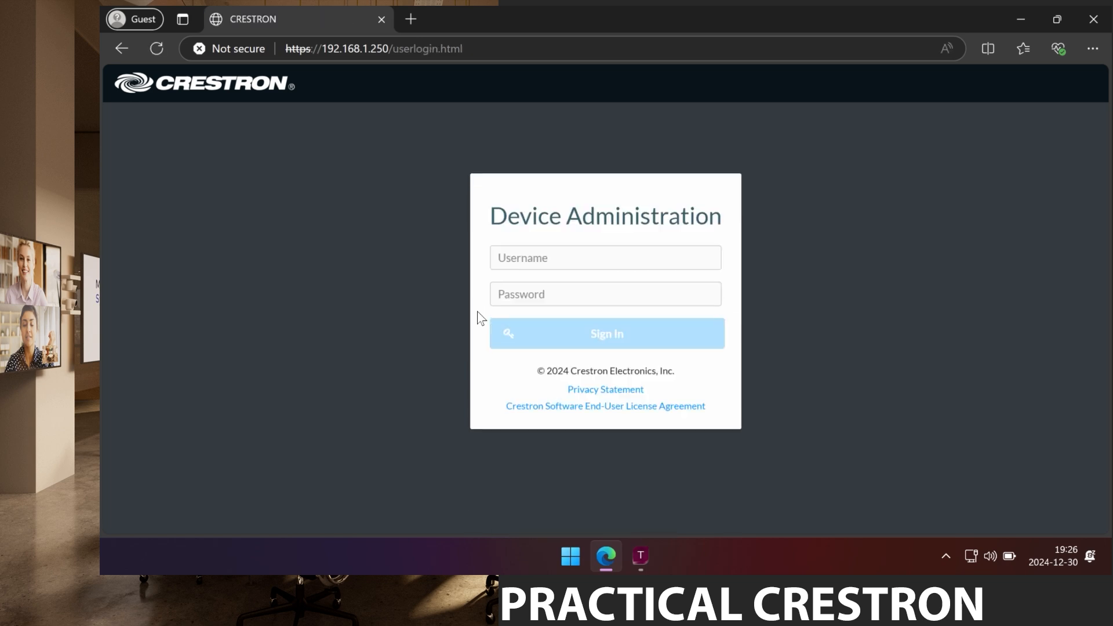
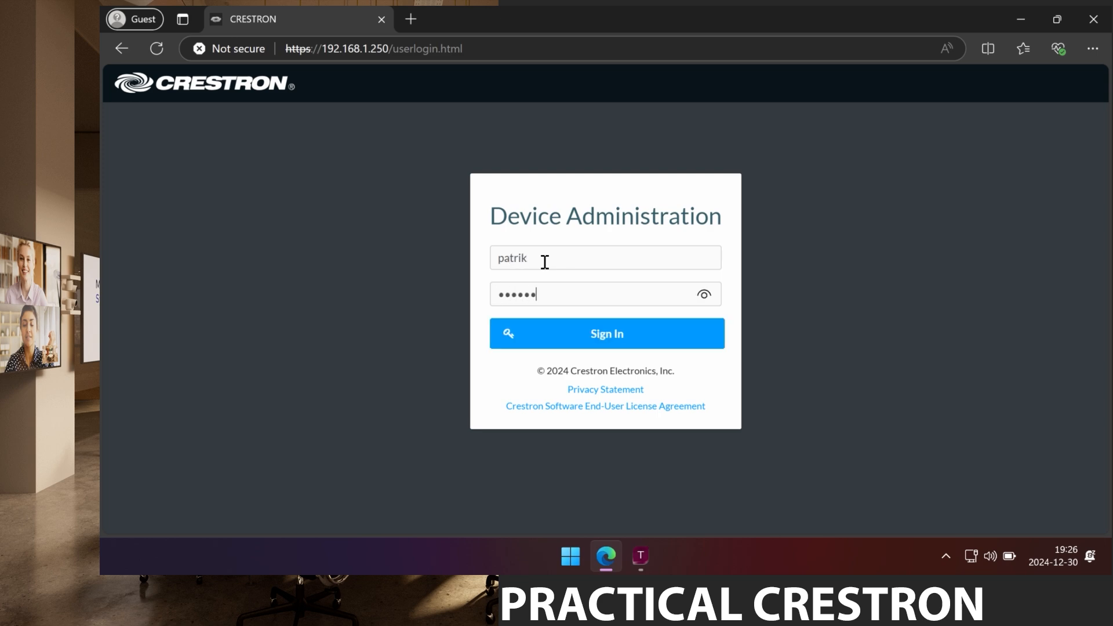
Sign in and review the Status page device details, expanding the HDMI Output information.
left_click(605, 334)
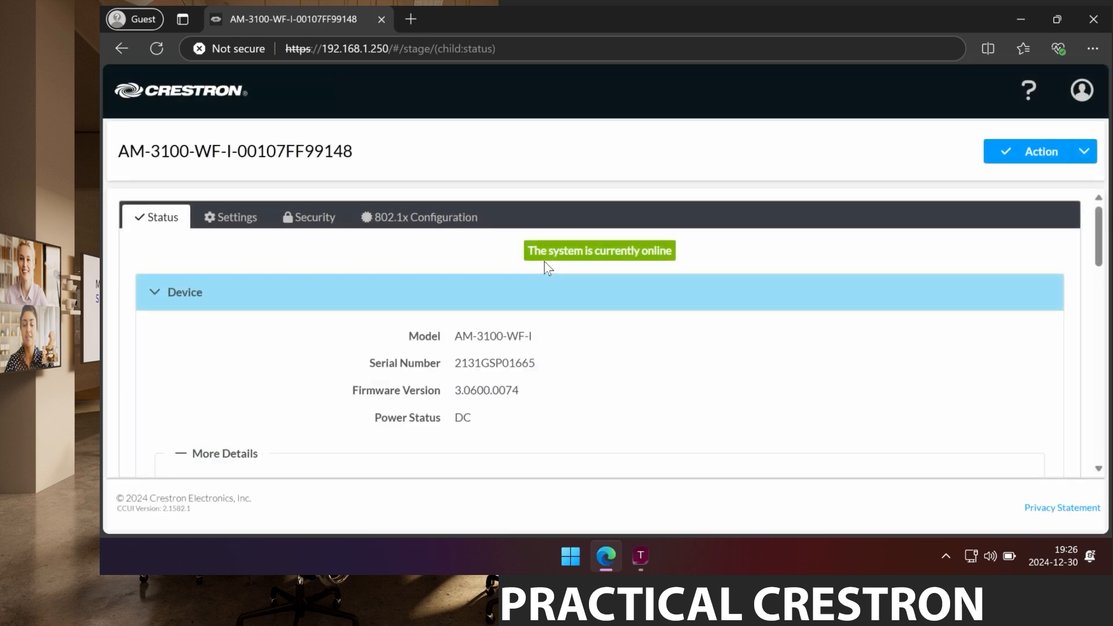
mouse_move(371, 295)
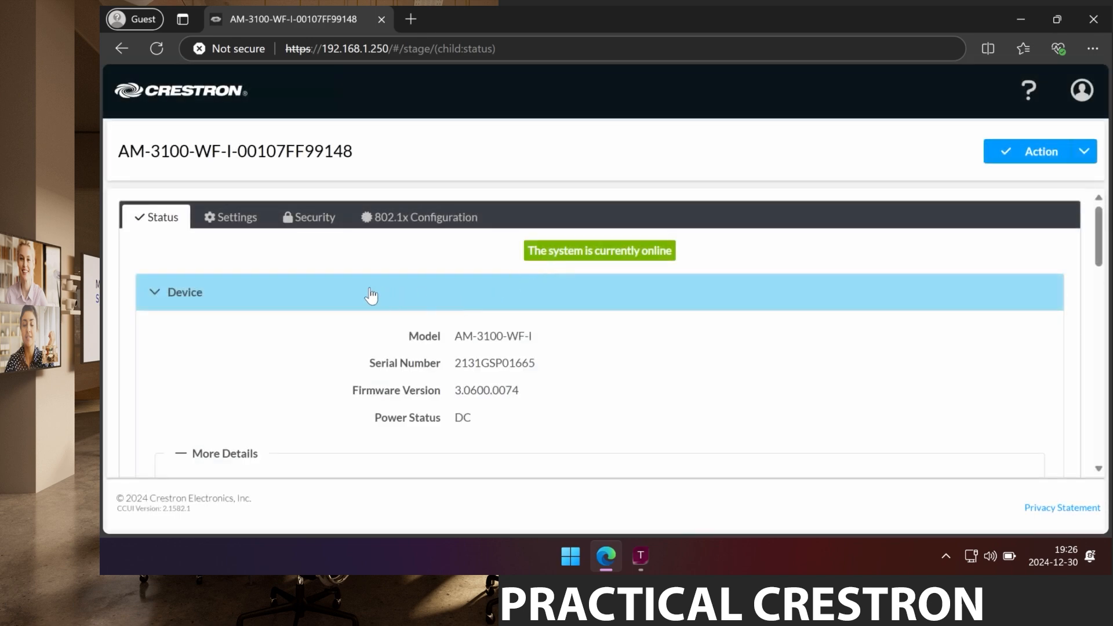
mouse_move(167, 248)
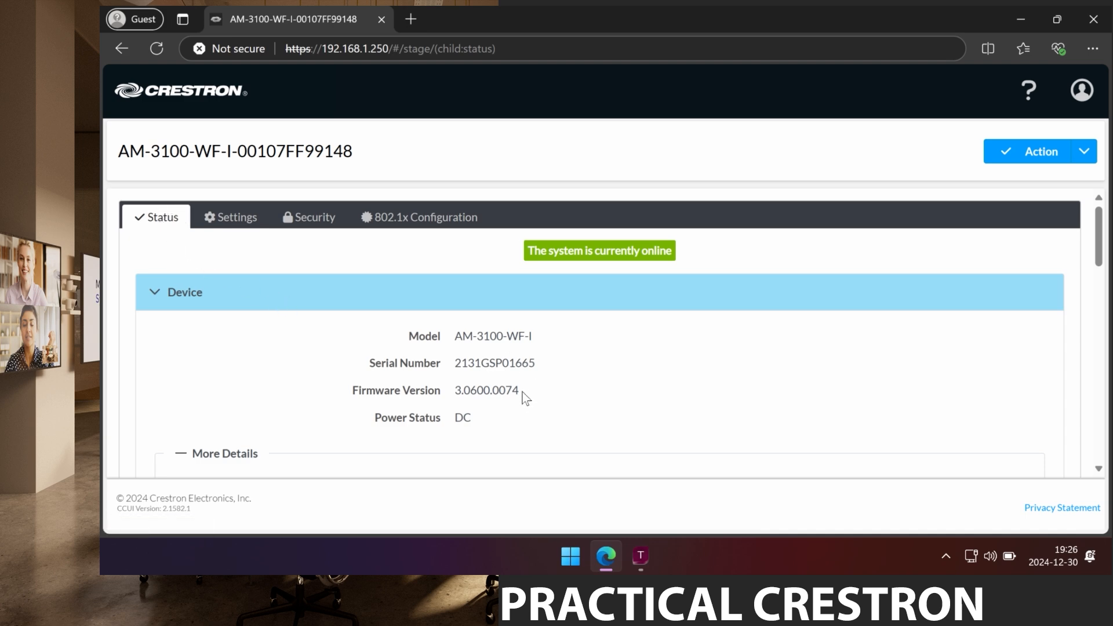
scroll("down", 3)
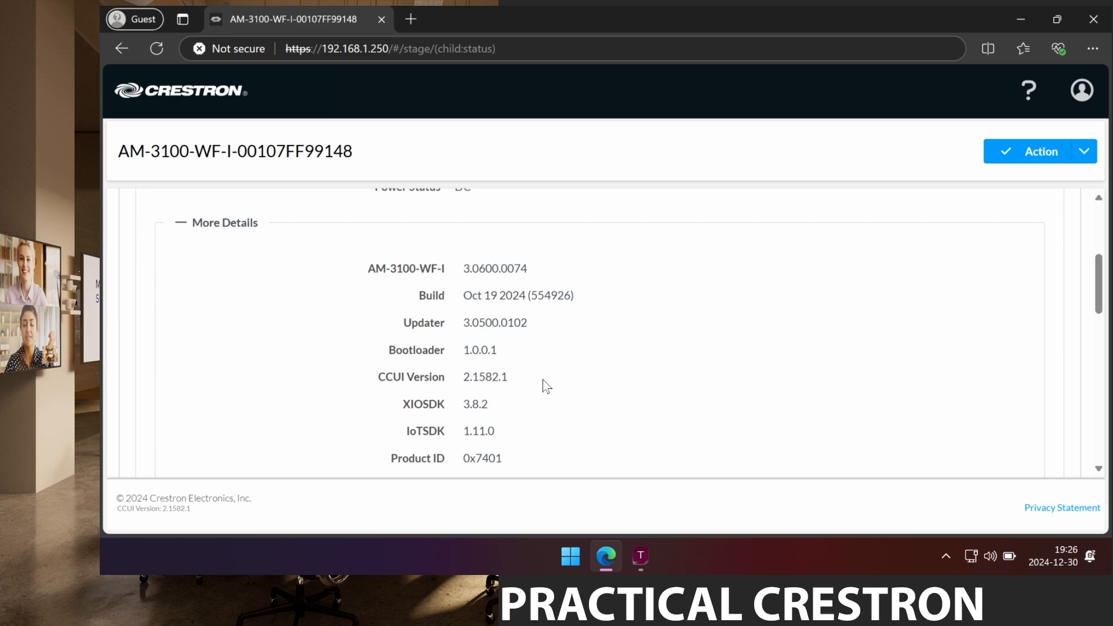
scroll("down", 3)
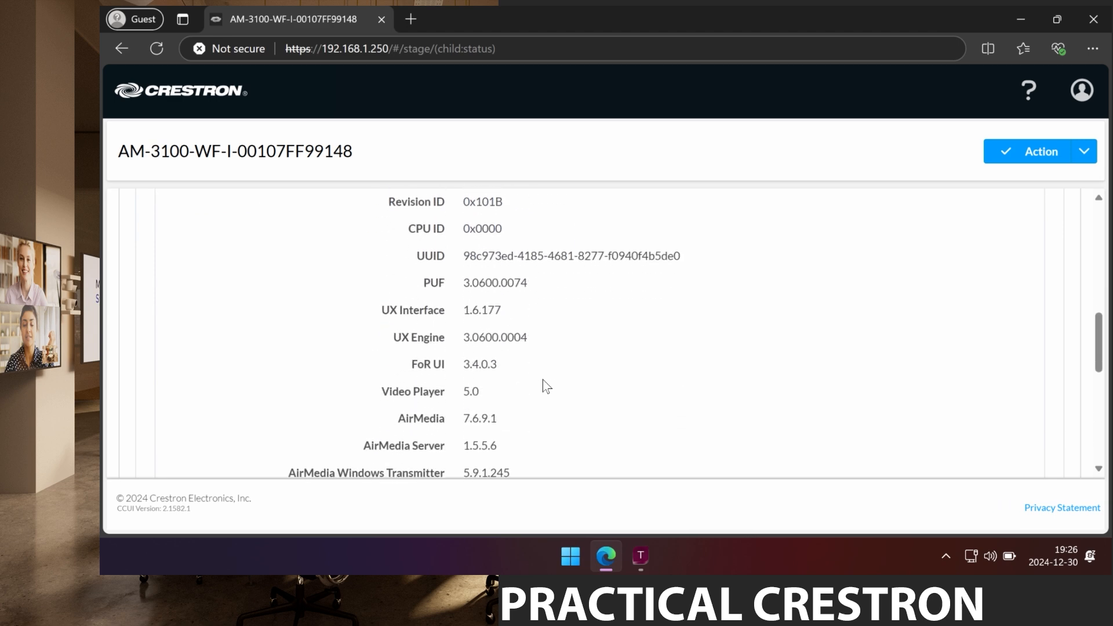
scroll("down", 3)
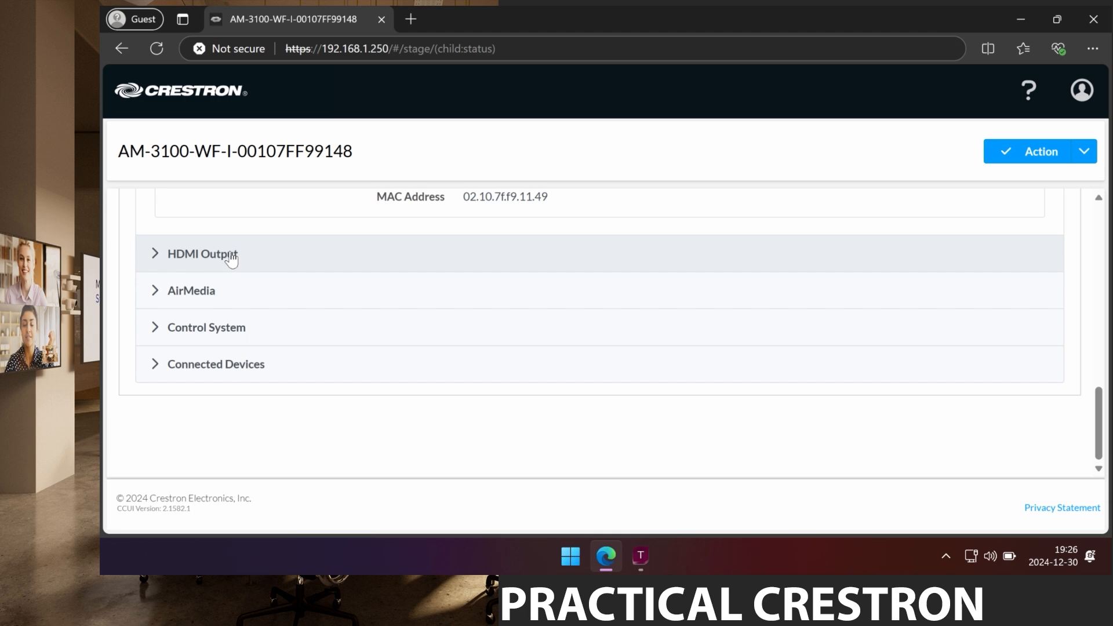
left_click(201, 254)
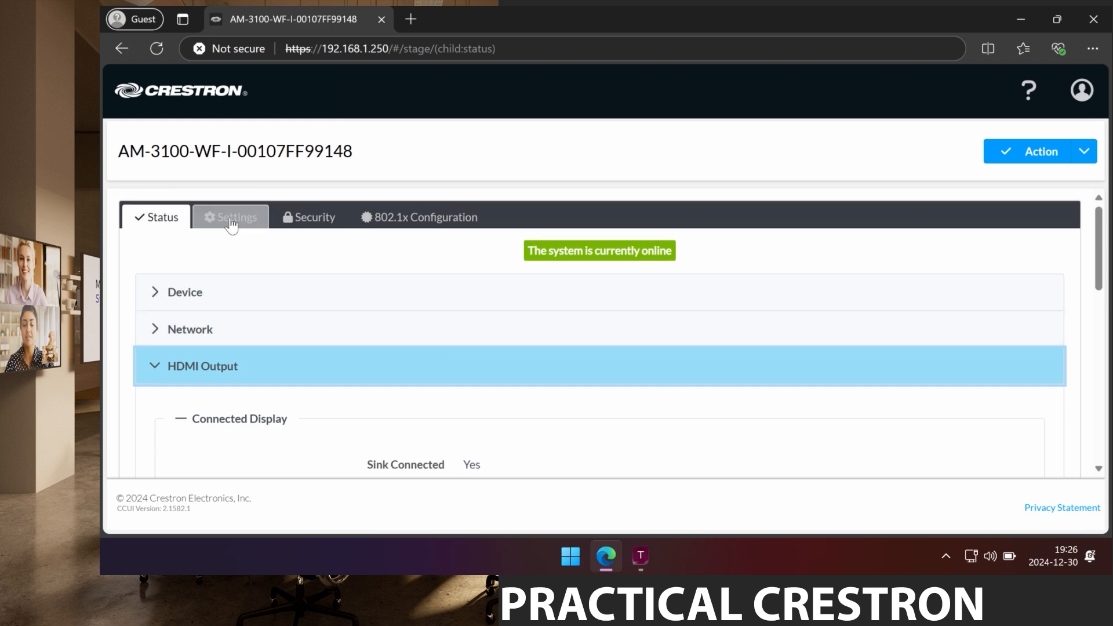
Go to the device settings and expand System Setup > General Settings.
left_click(230, 216)
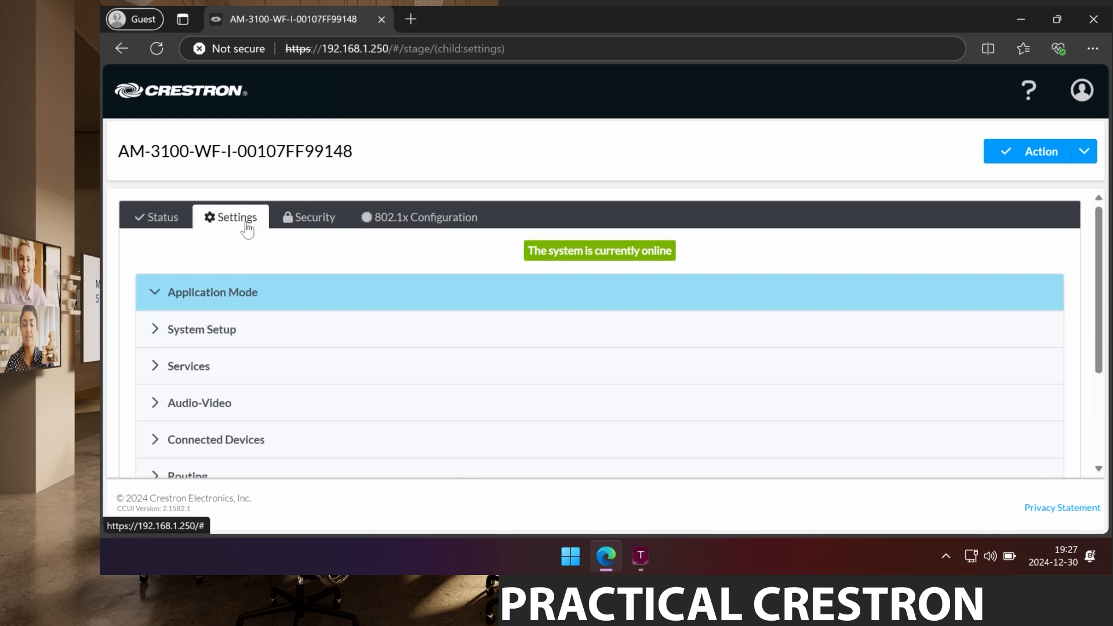
left_click(211, 292)
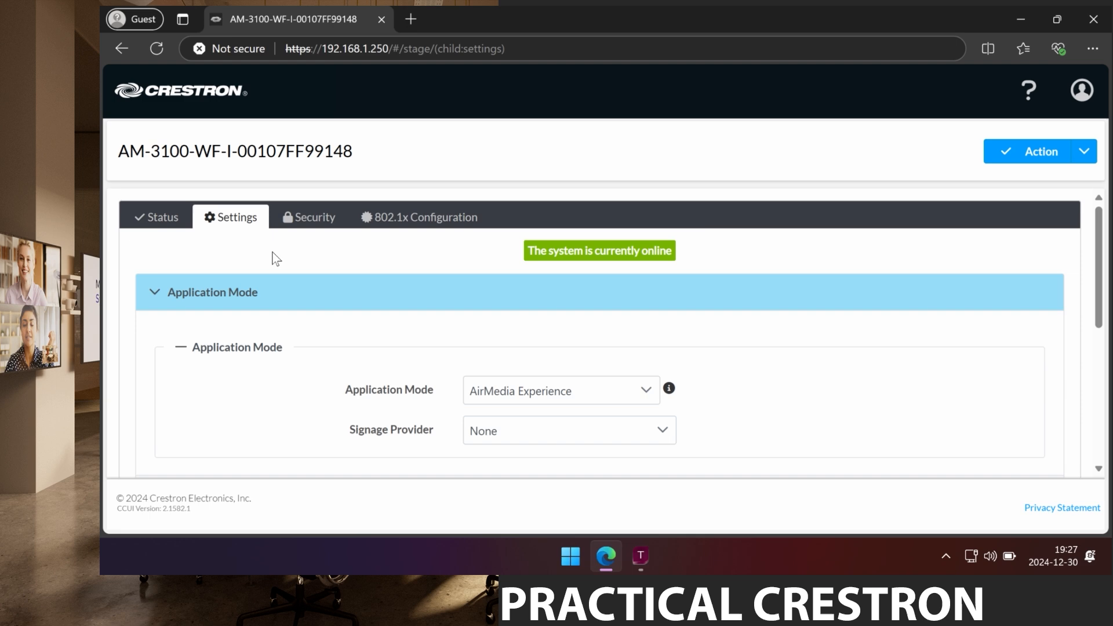
mouse_move(262, 307)
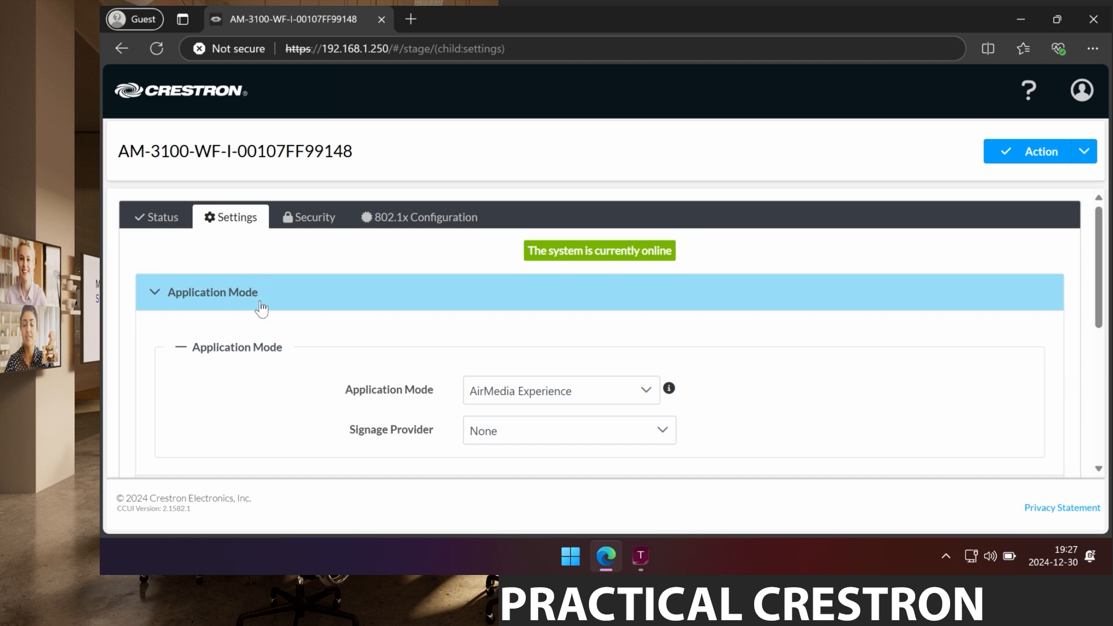
mouse_move(157, 294)
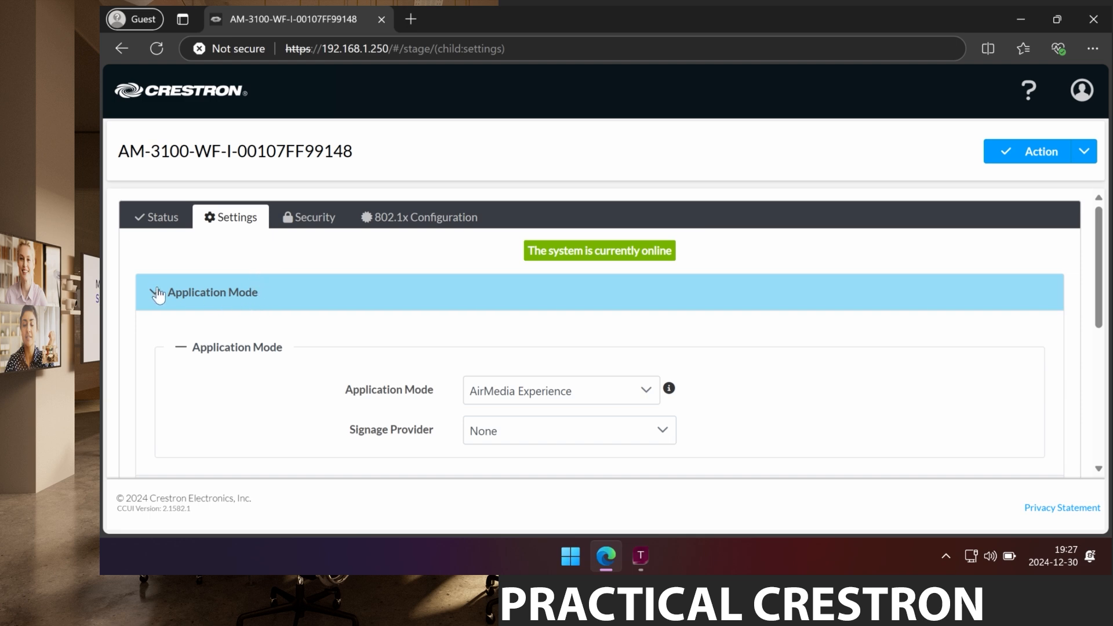
left_click(212, 292)
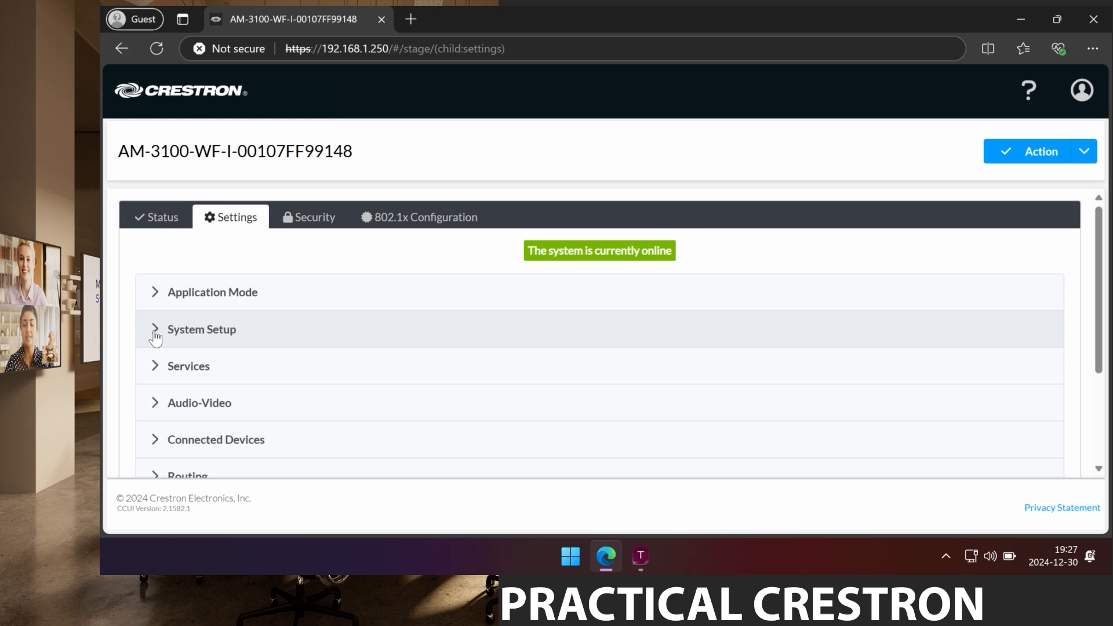
left_click(200, 330)
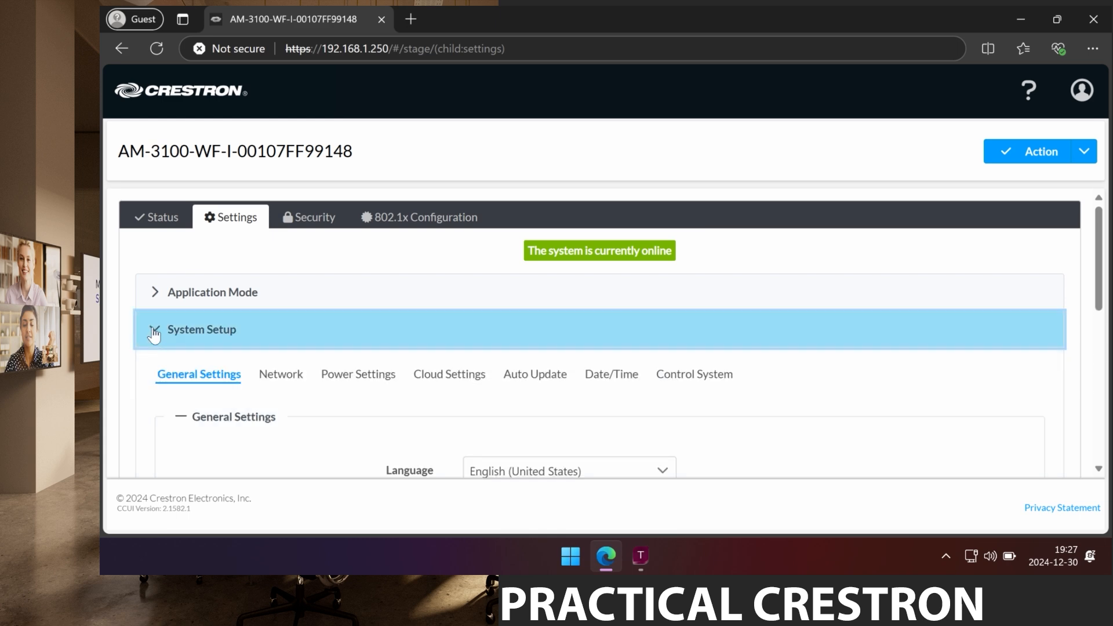
scroll("down", 3)
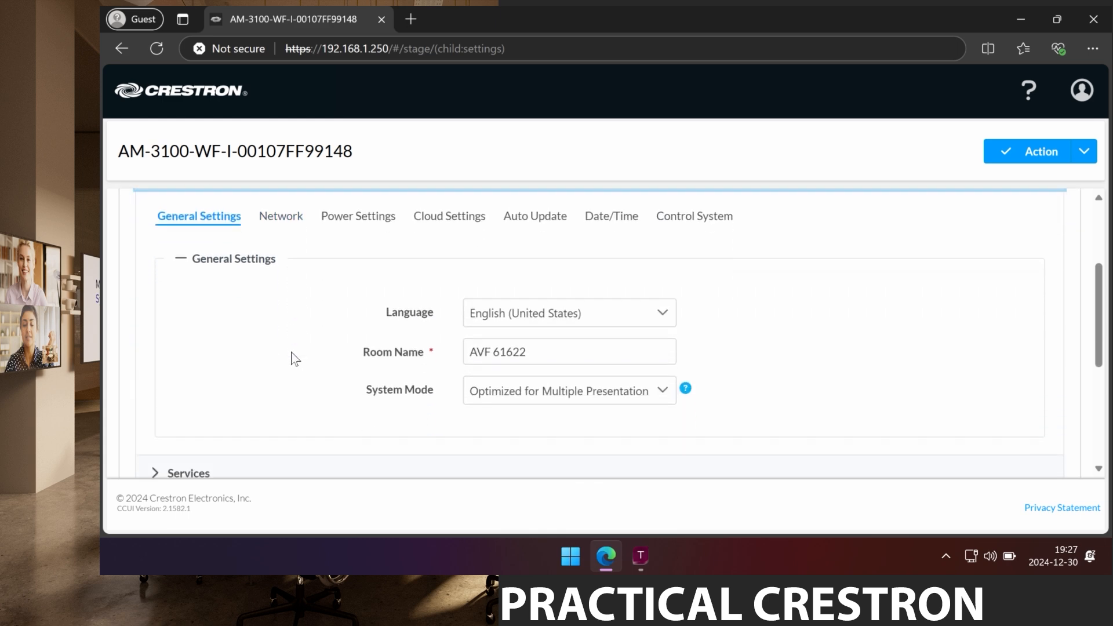
Change the Room Name to 'Demo room' and save it.
left_click(568, 351)
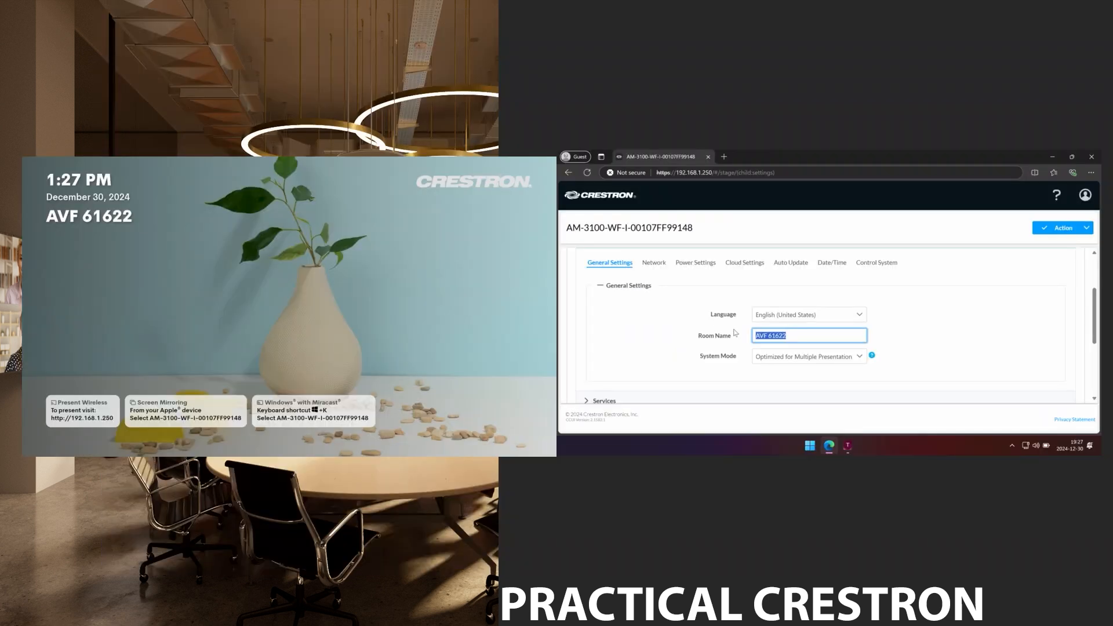
type("D")
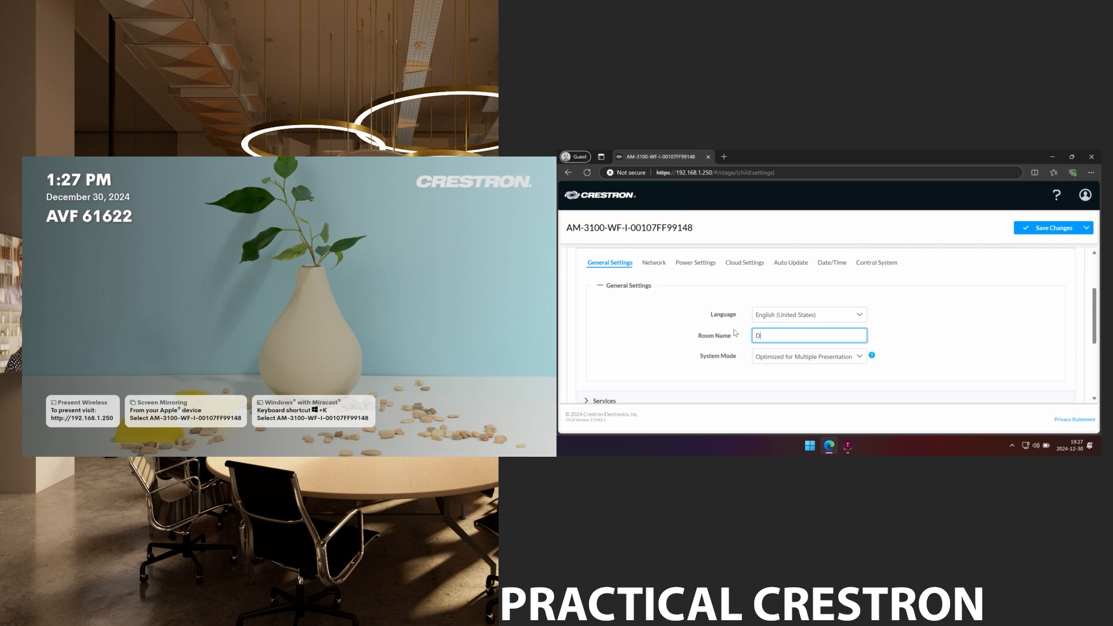
type("emo room")
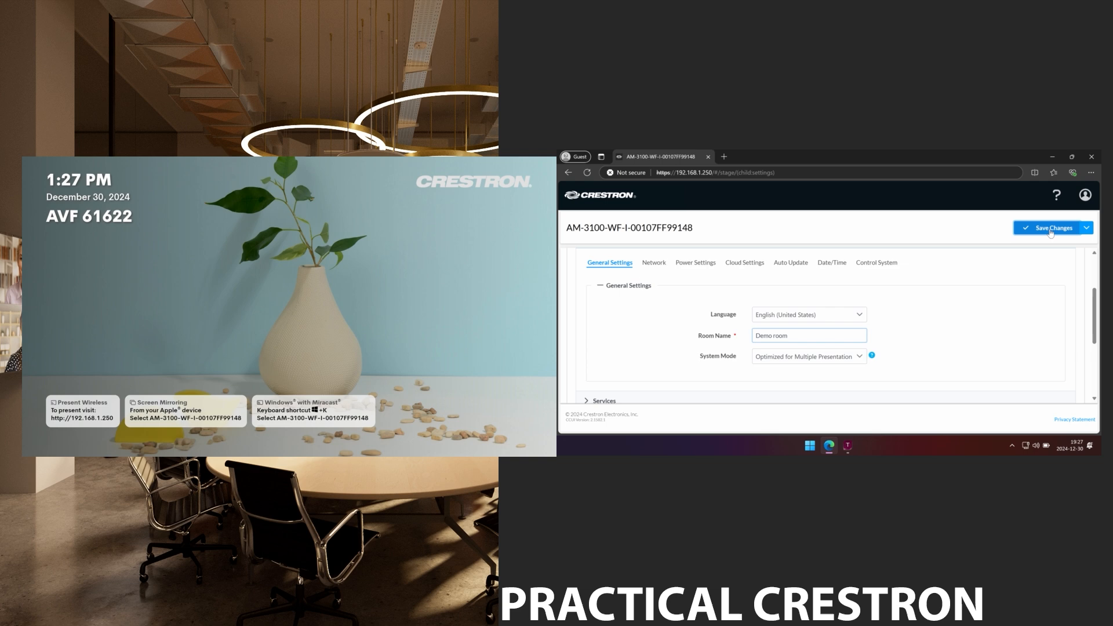
left_click(1053, 228)
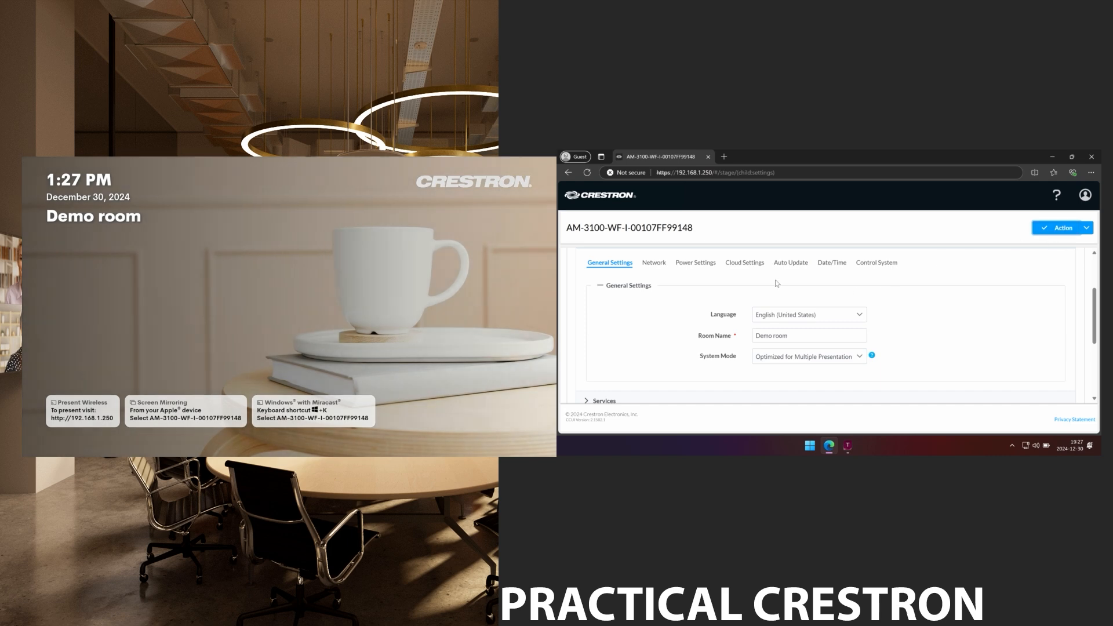
mouse_move(672, 274)
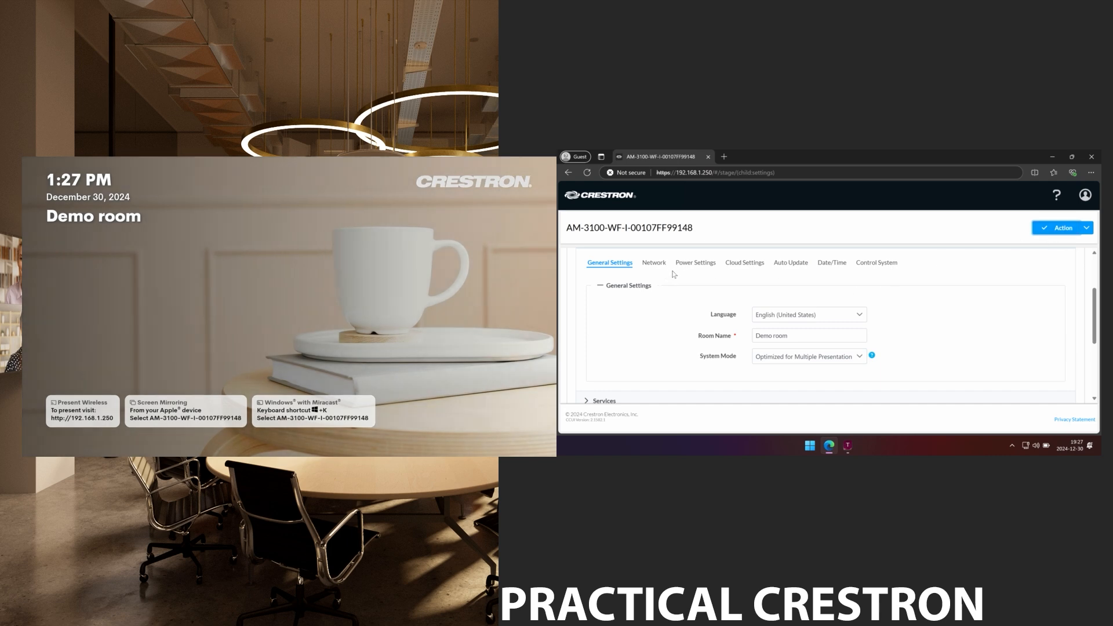
mouse_move(826, 270)
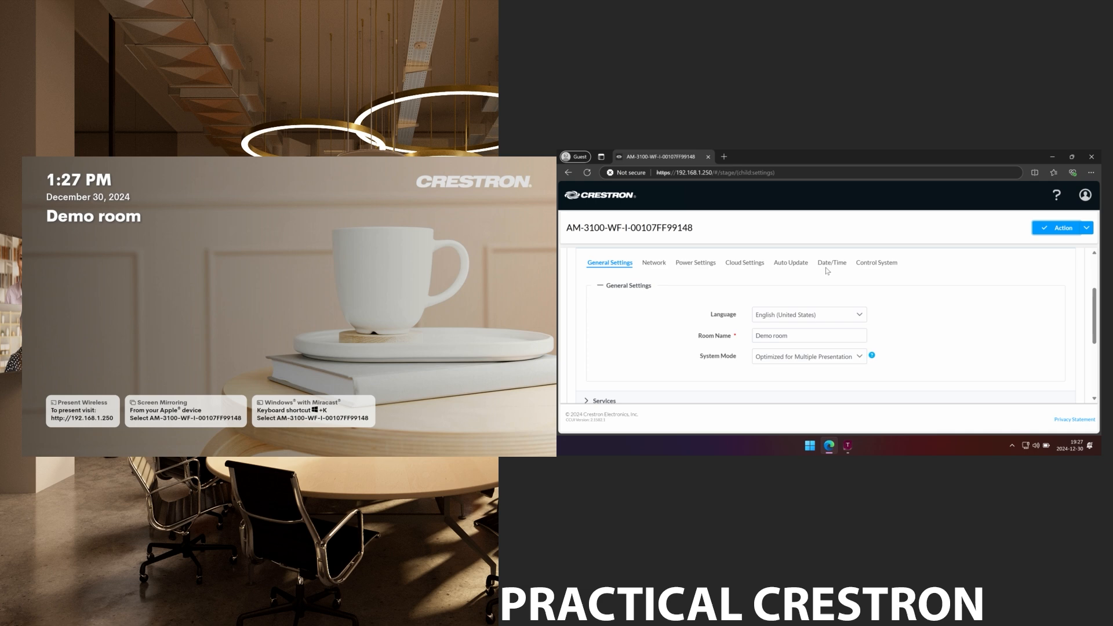
Set the time zone to the UTC+01:00 Stockholm-region entry found by searching 'stock'.
left_click(830, 262)
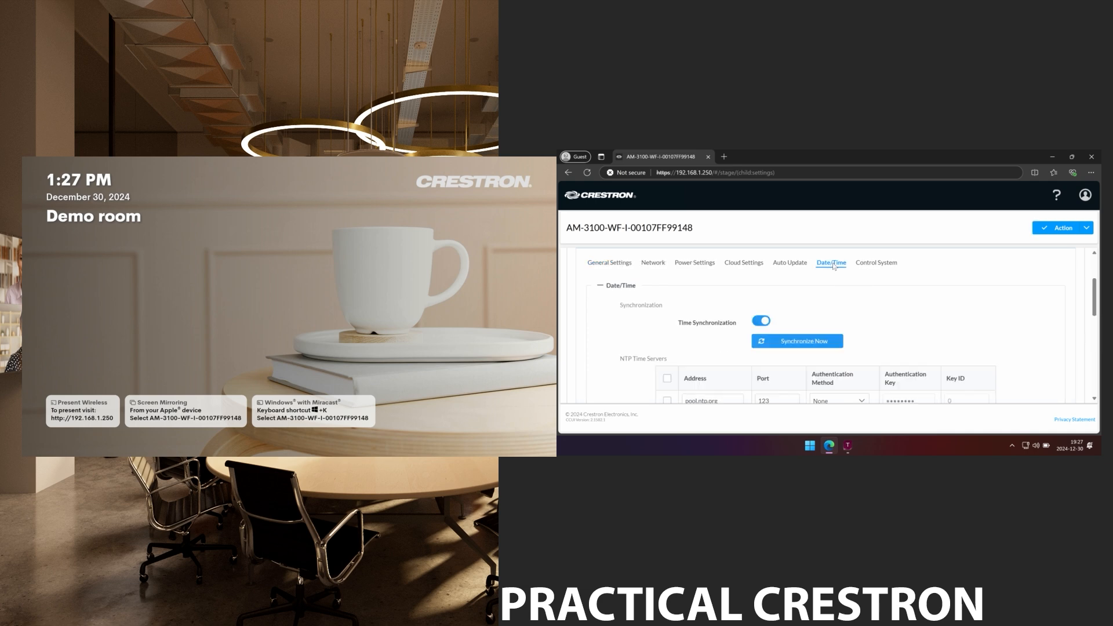
scroll("down", 3)
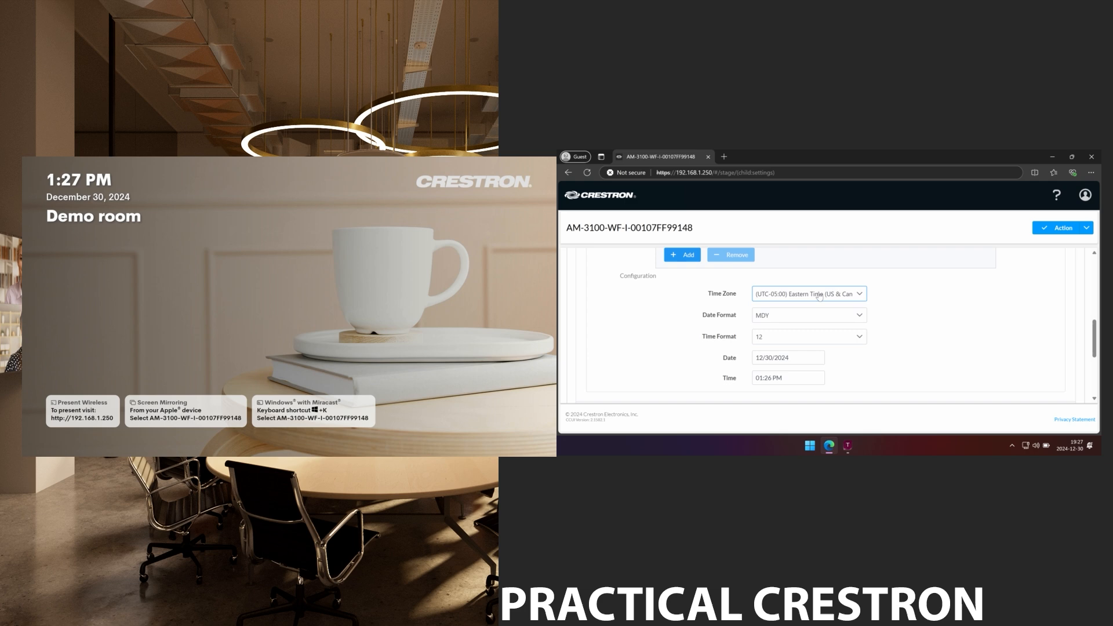
type("stock")
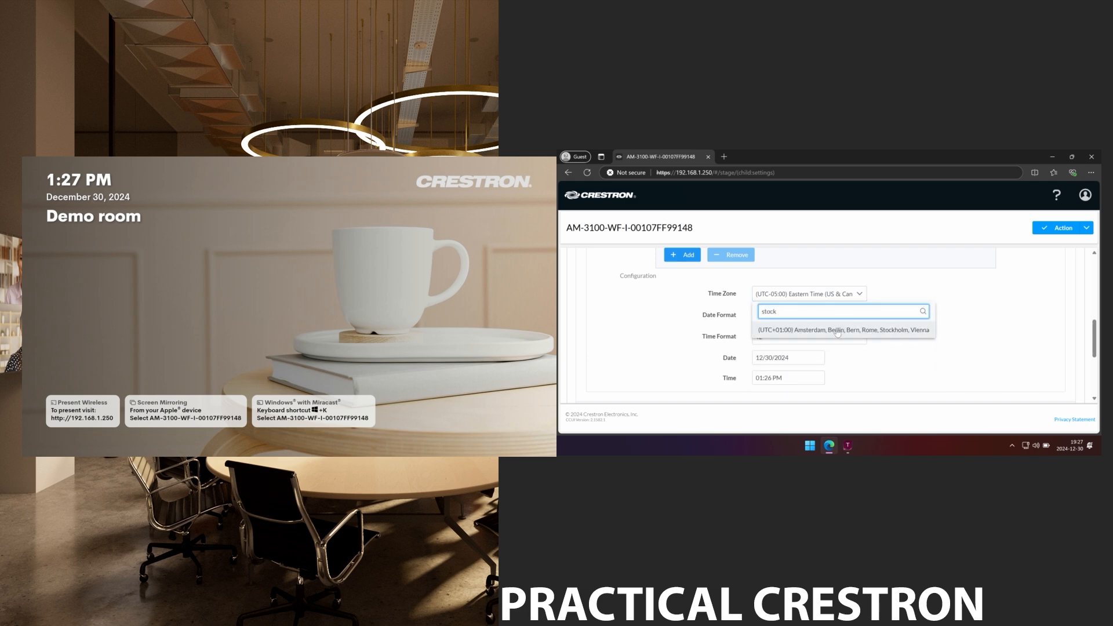
left_click(843, 329)
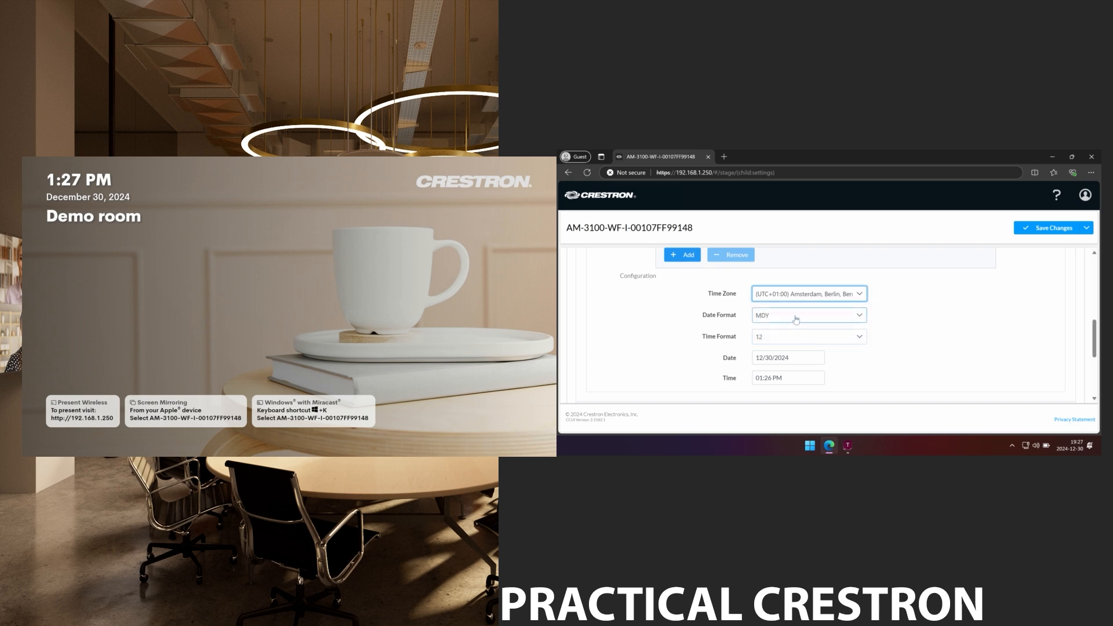
Set date format YMD and 24-hour time, save, and confirm reinitialising the device.
left_click(808, 314)
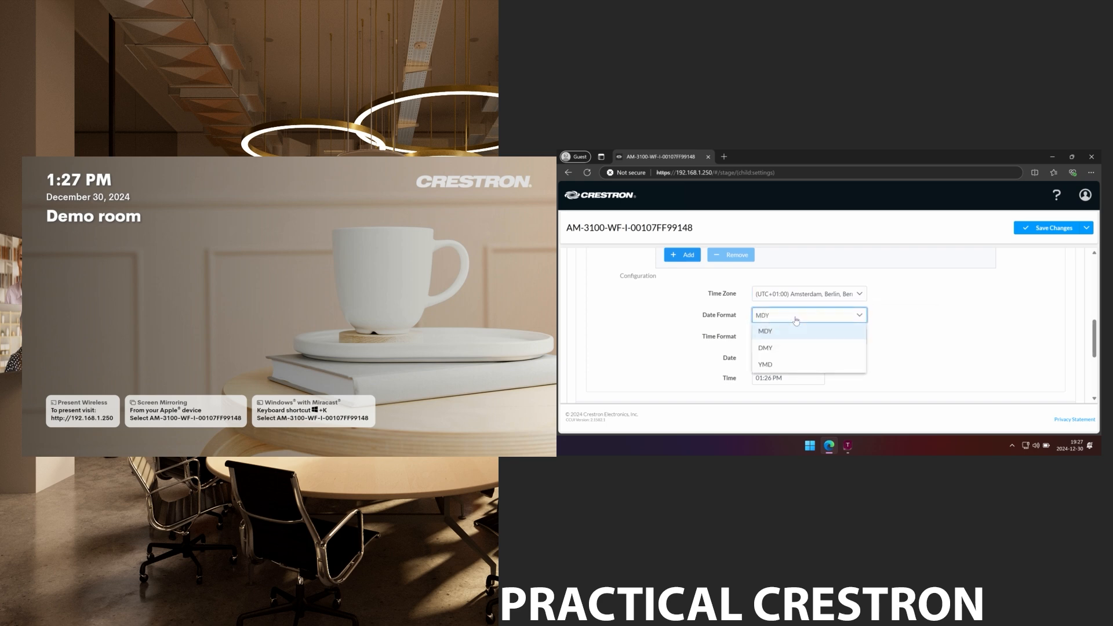
left_click(766, 364)
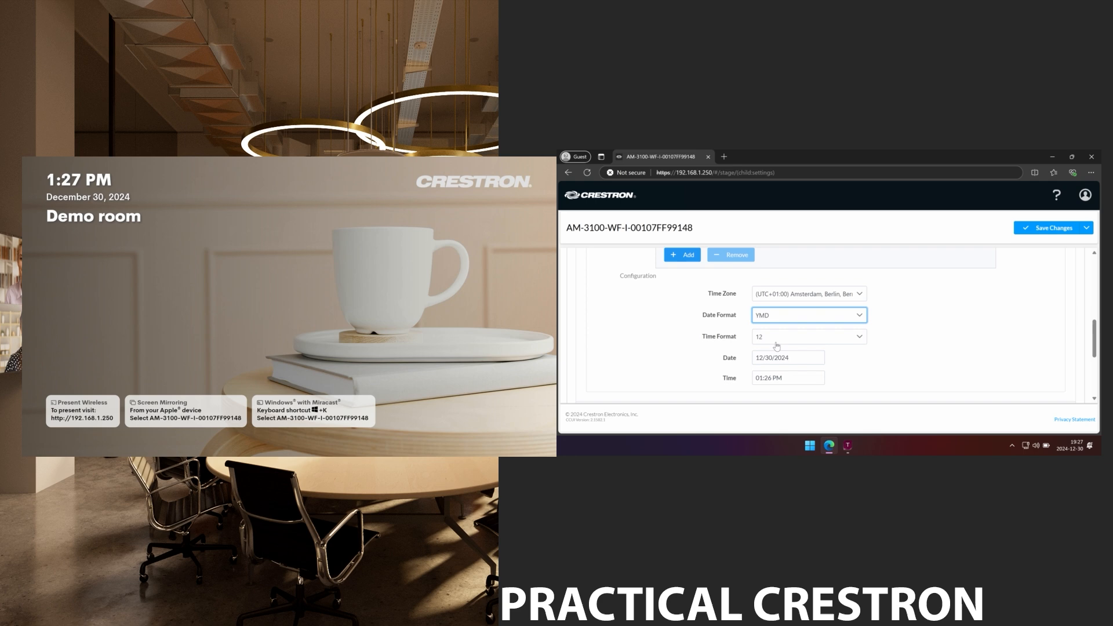
left_click(808, 336)
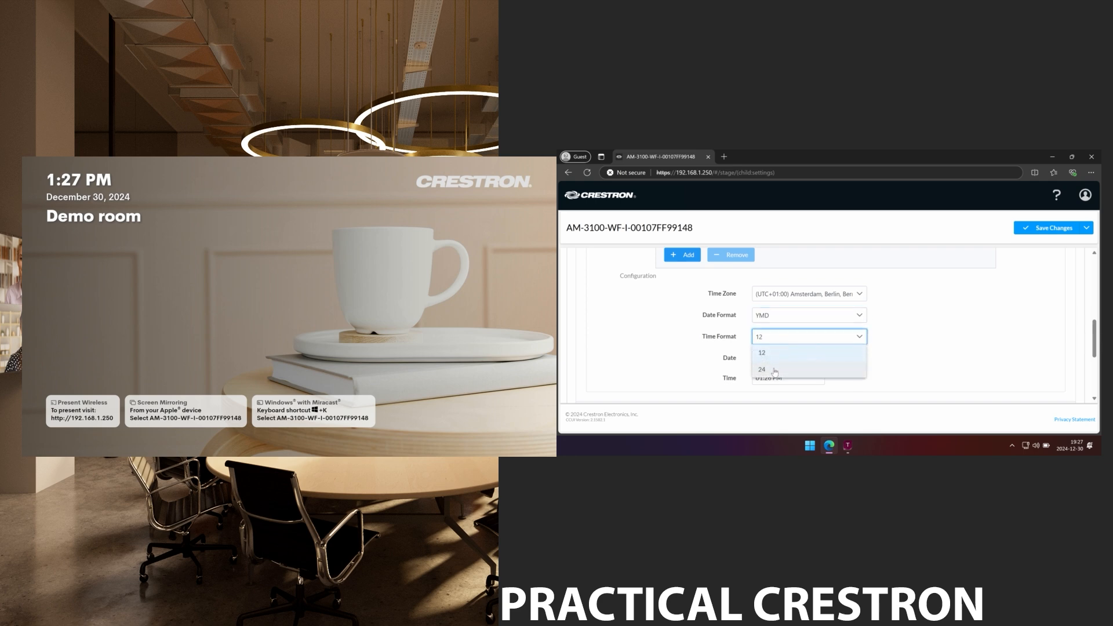
left_click(762, 368)
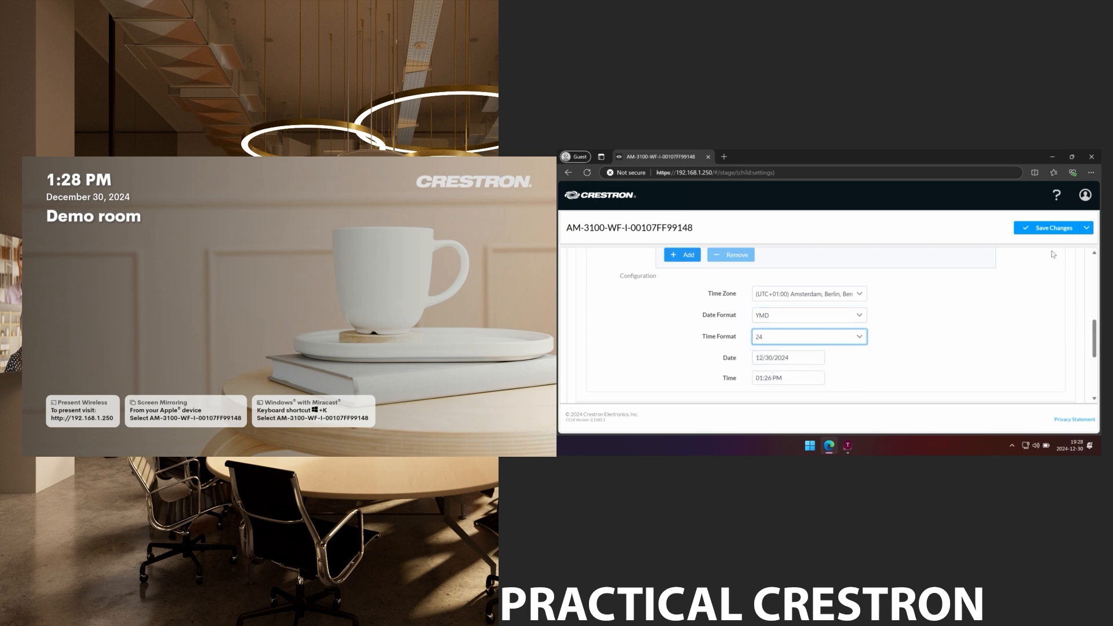
left_click(1052, 227)
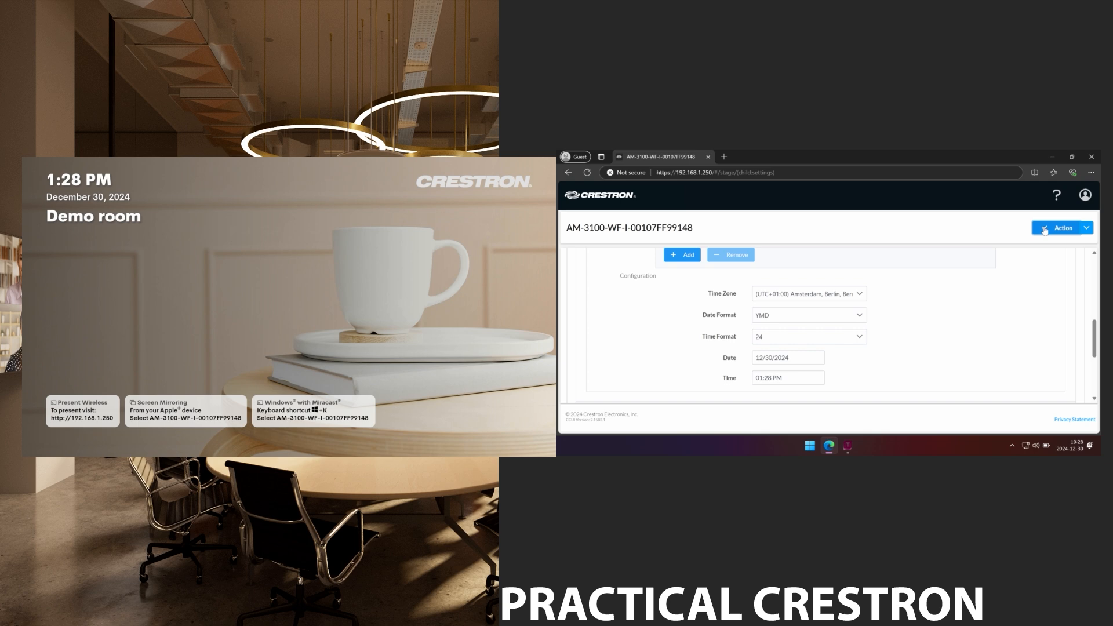
left_click(1062, 227)
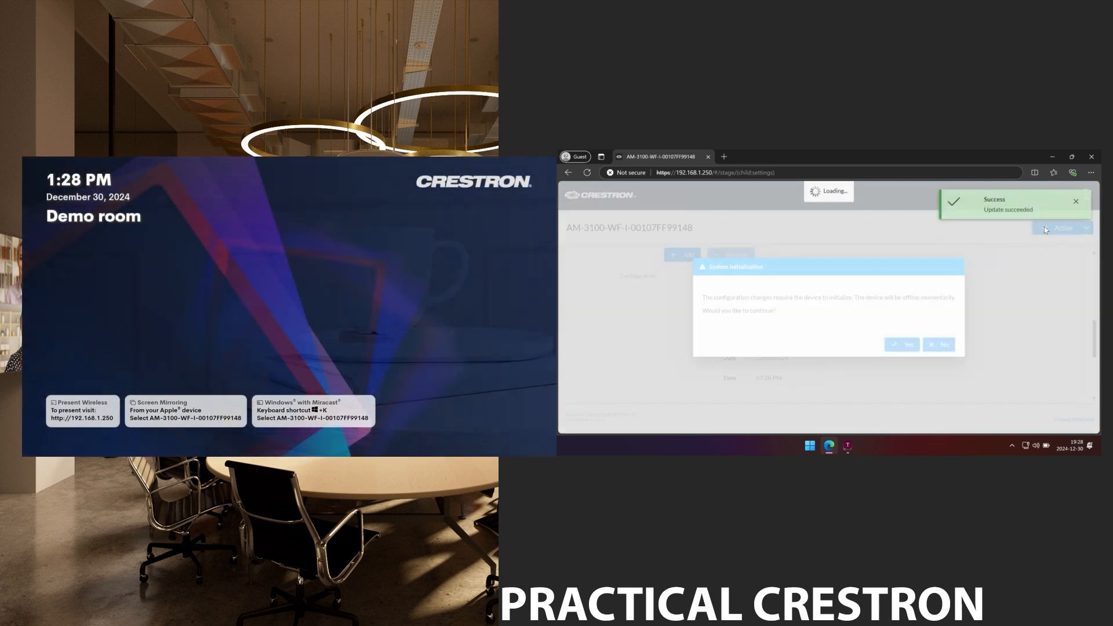
left_click(901, 344)
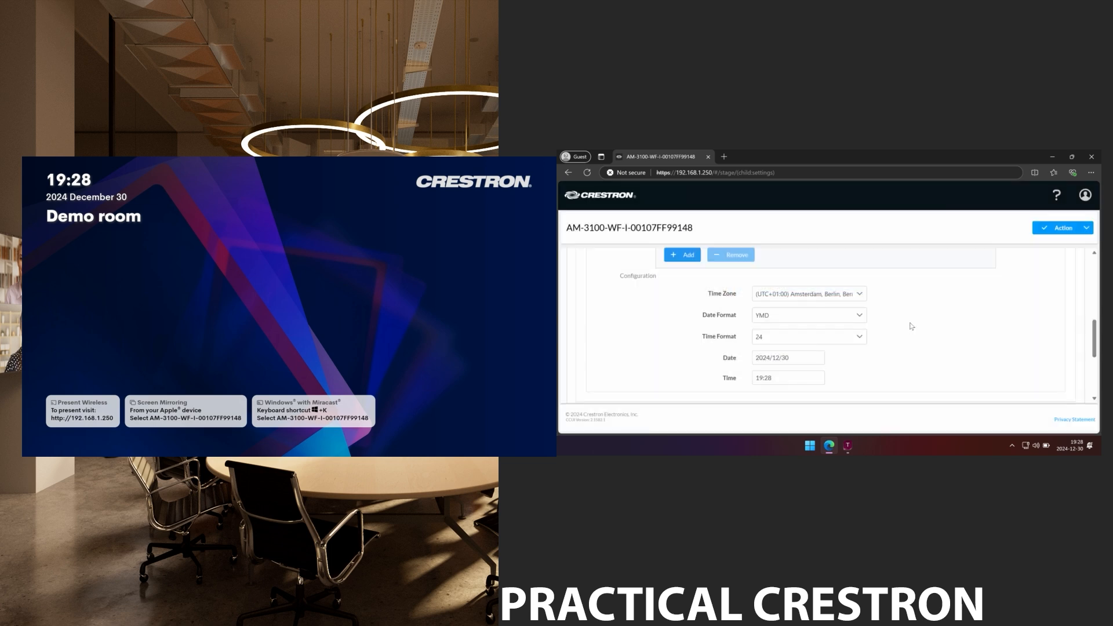
mouse_move(731, 330)
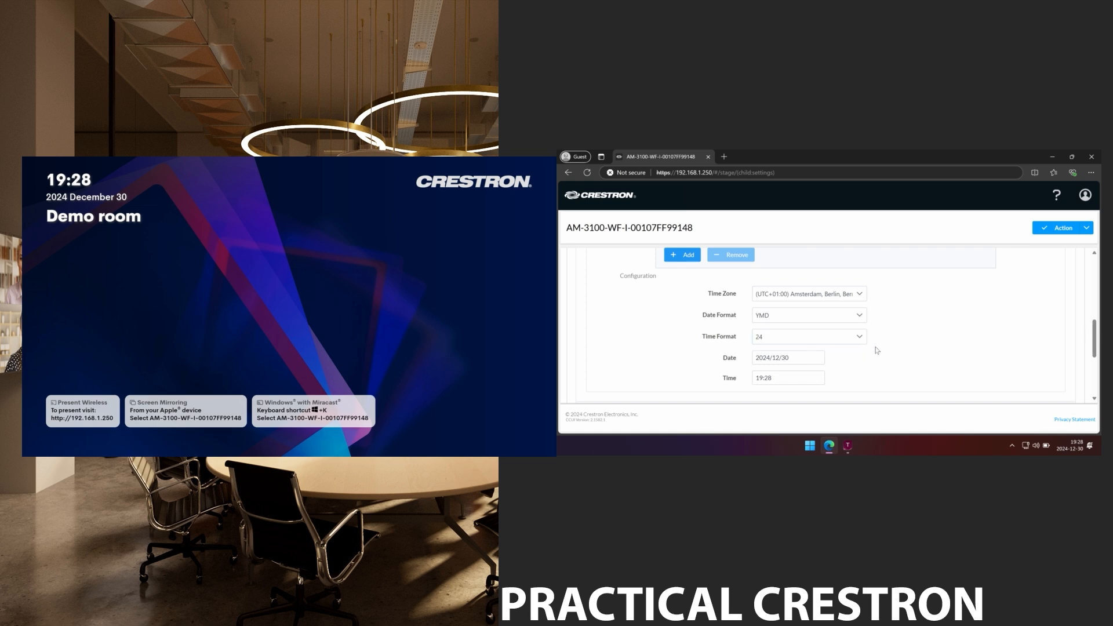
mouse_move(875, 349)
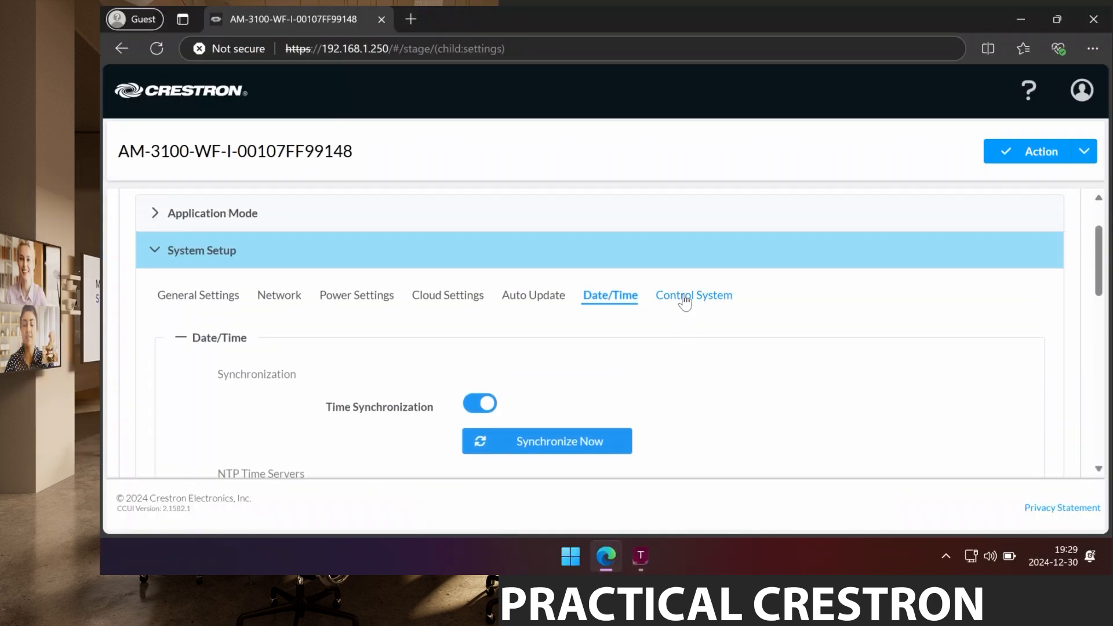
mouse_move(693, 295)
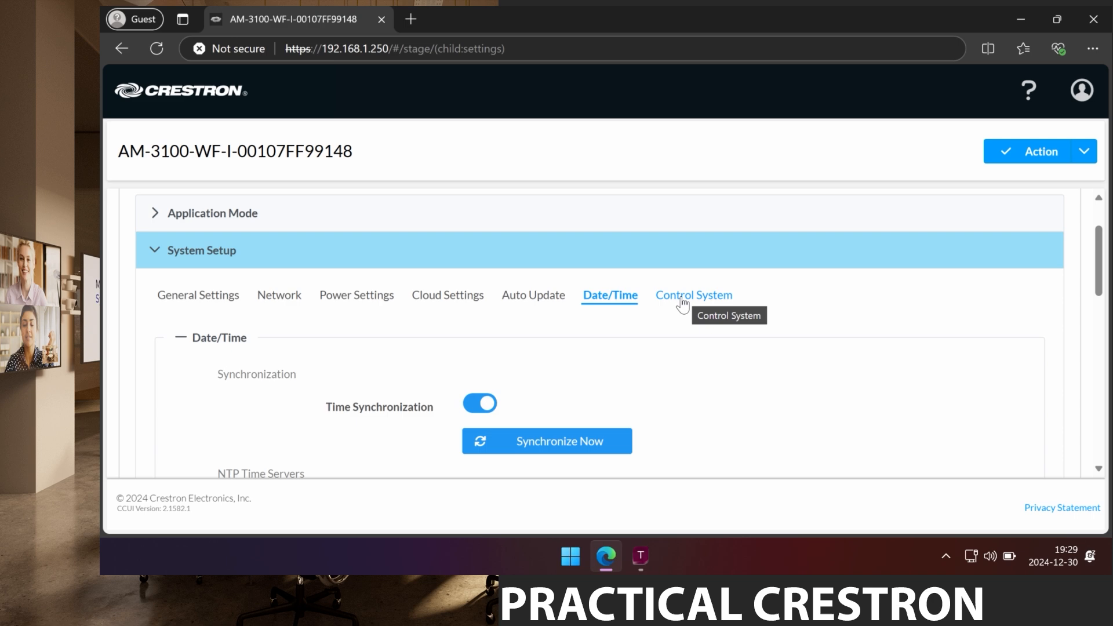
mouse_move(593, 299)
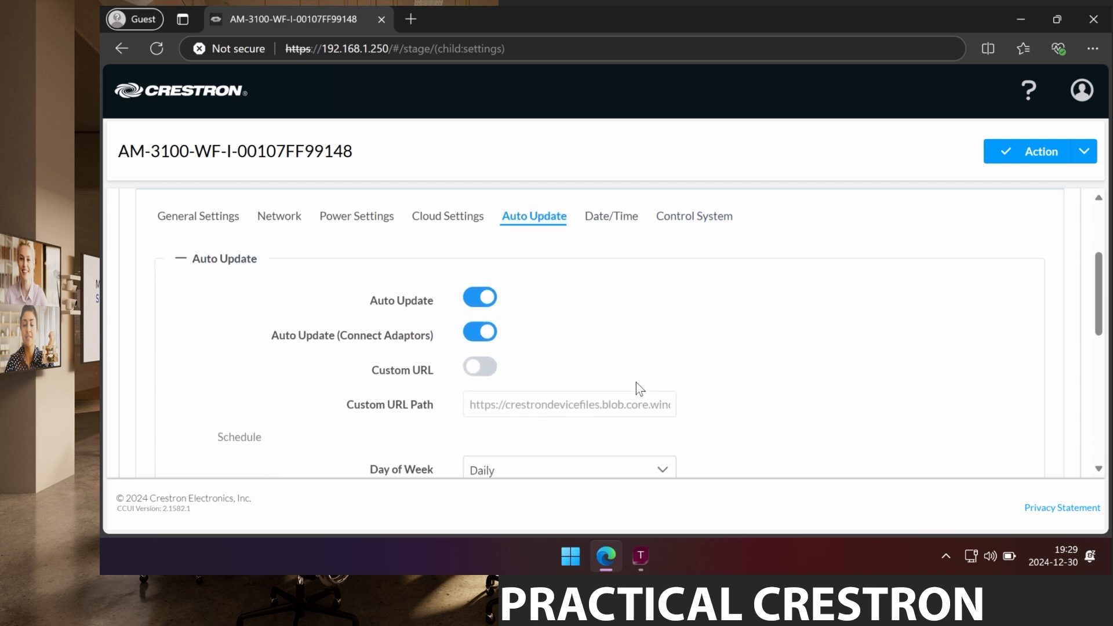
Collapse System Setup and expand the AirMedia settings section.
scroll("down", 3)
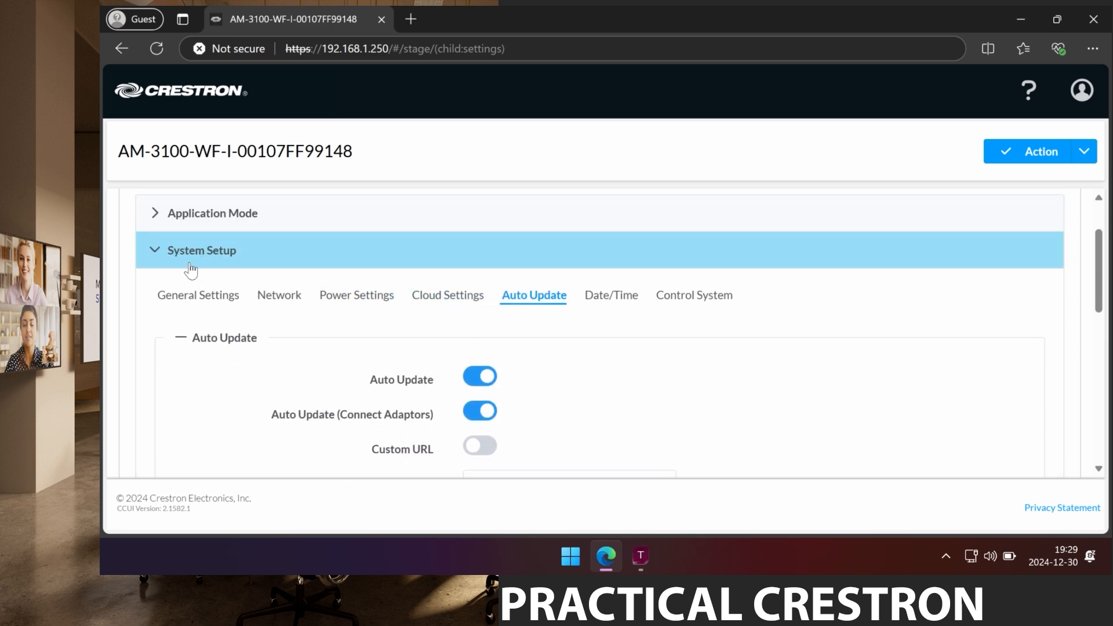
left_click(200, 250)
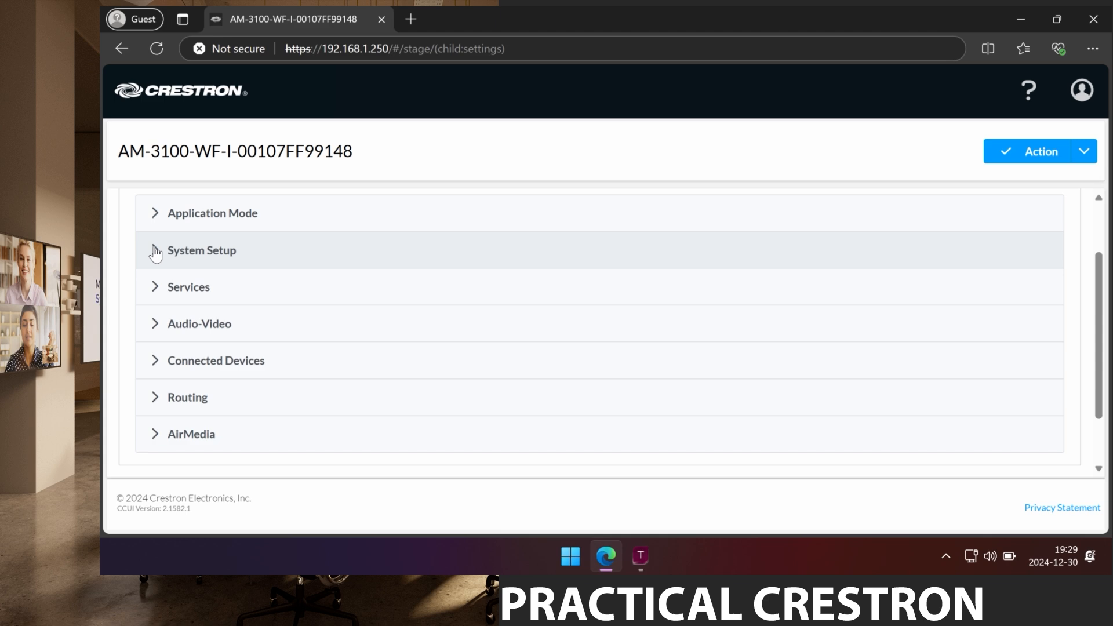
scroll("down", 3)
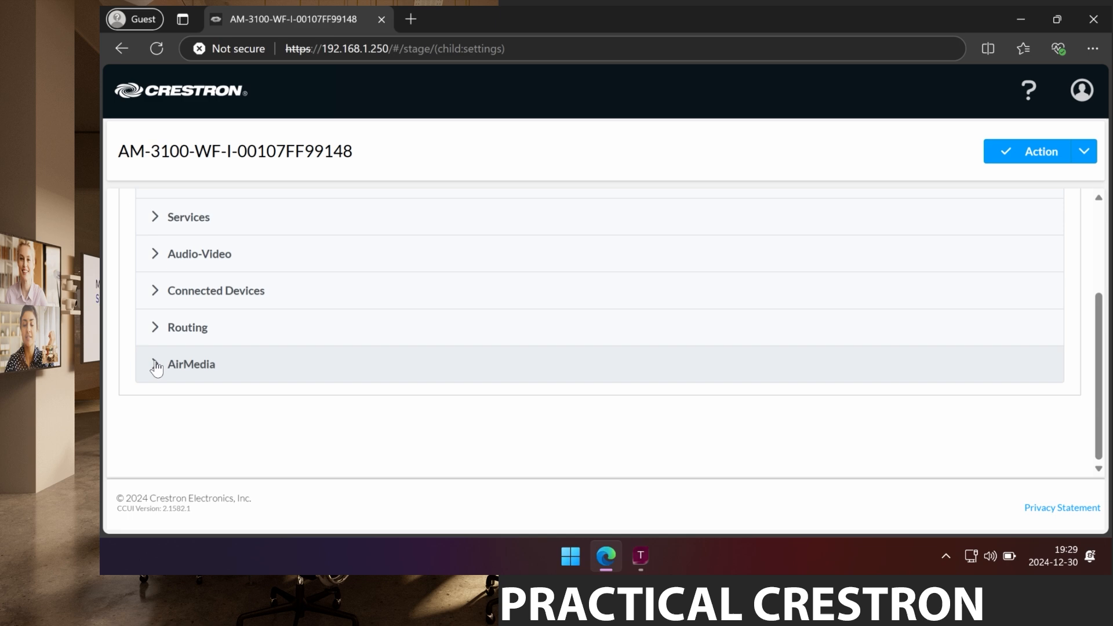
left_click(190, 363)
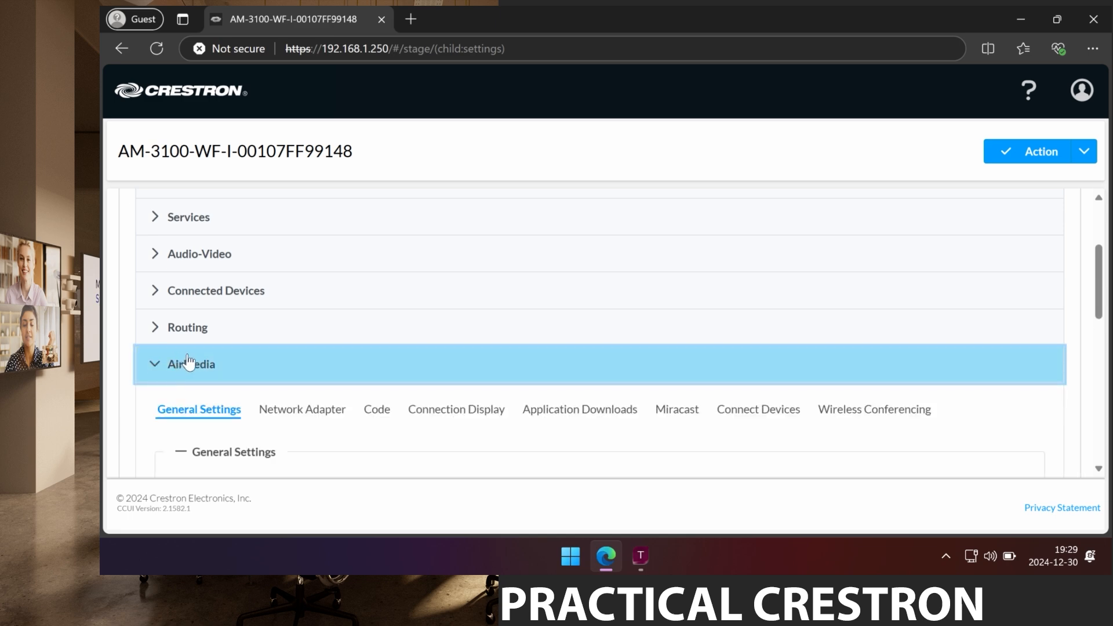
Start Pair Devices mode under Connect Devices so the first AM-TX3 dongle pairs.
scroll("down", 3)
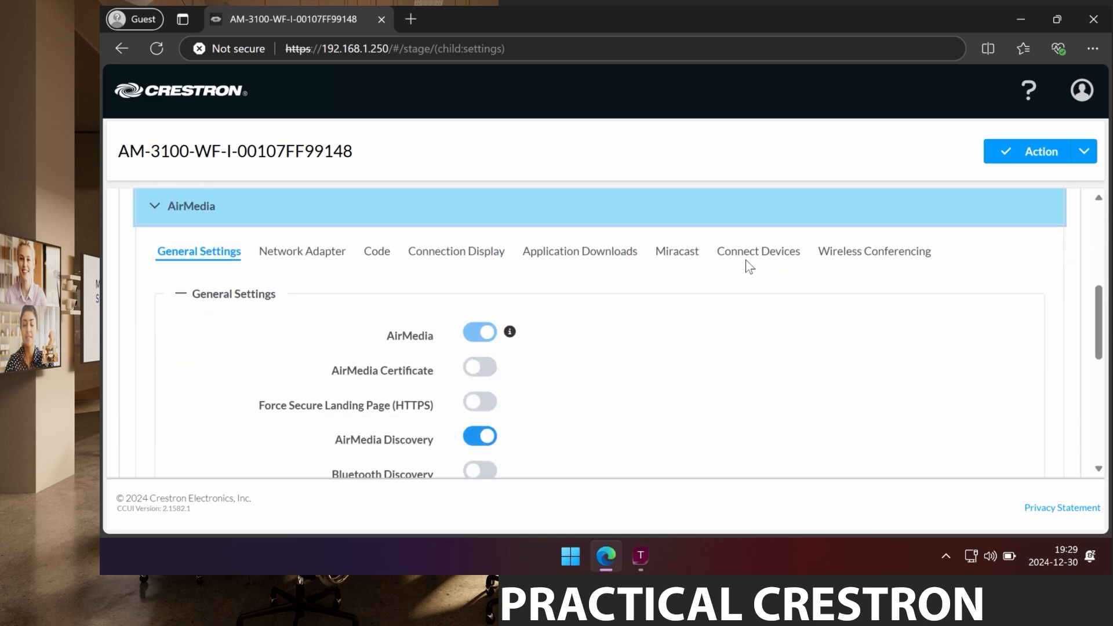
left_click(757, 250)
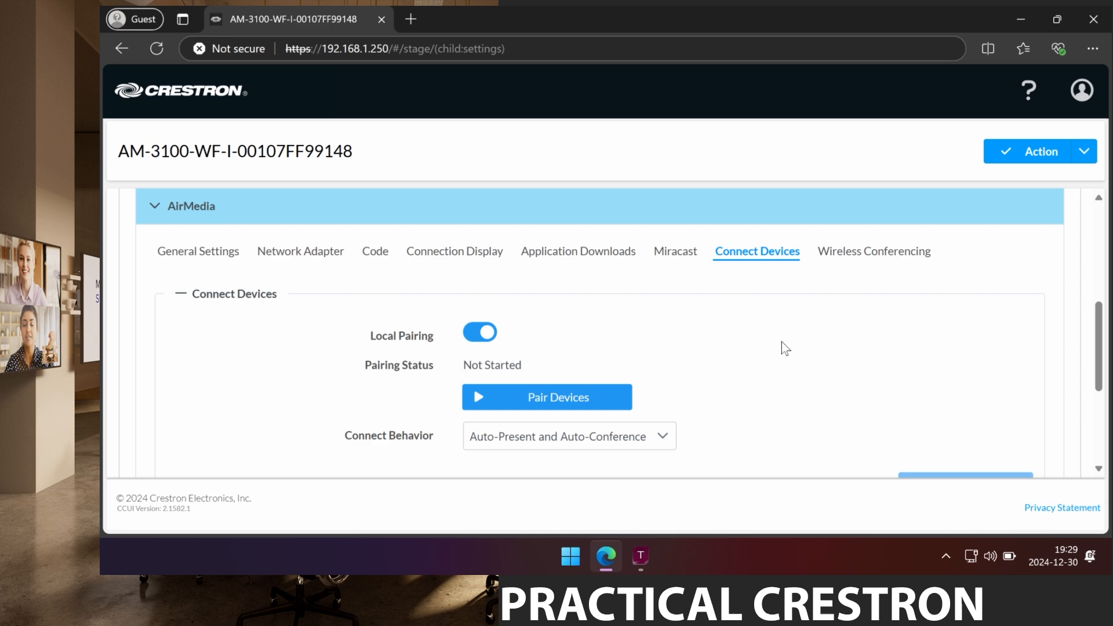
scroll("down", 3)
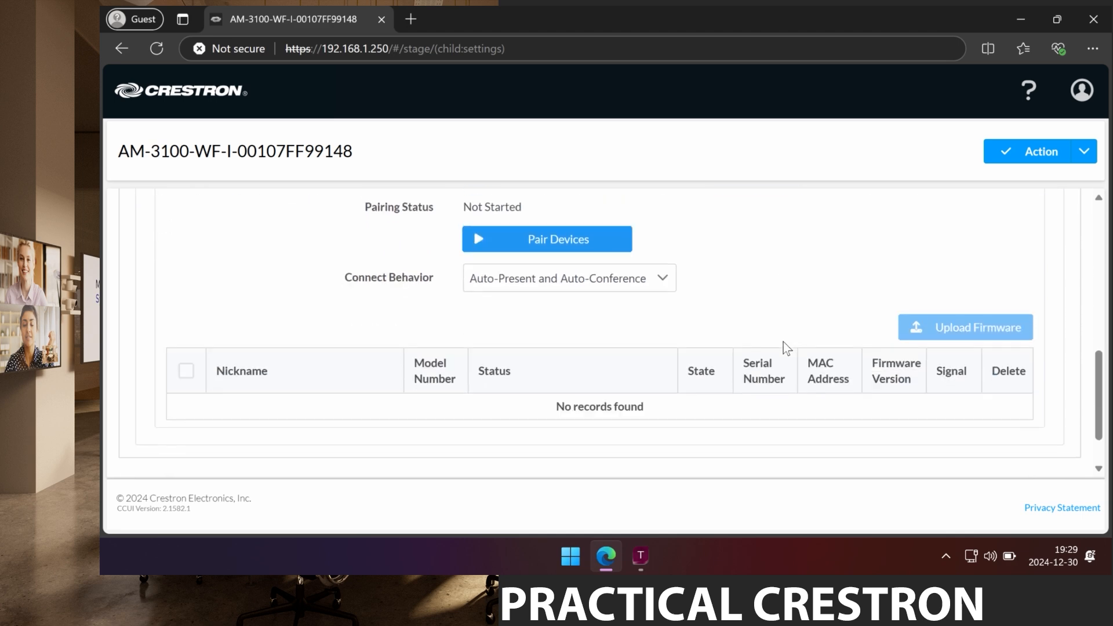
mouse_move(561, 250)
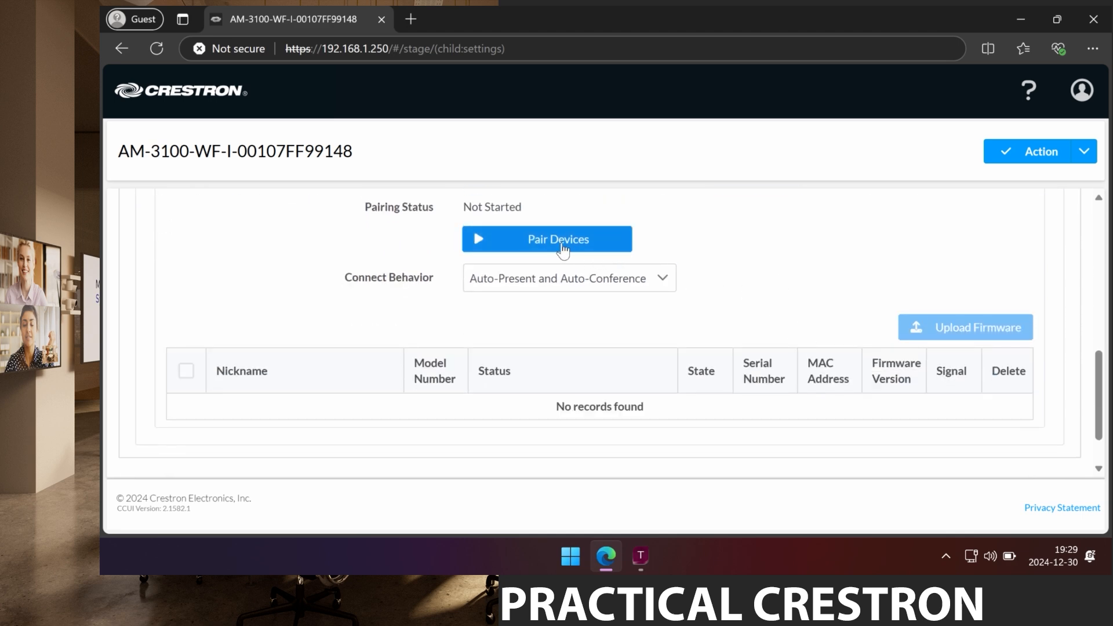
left_click(546, 239)
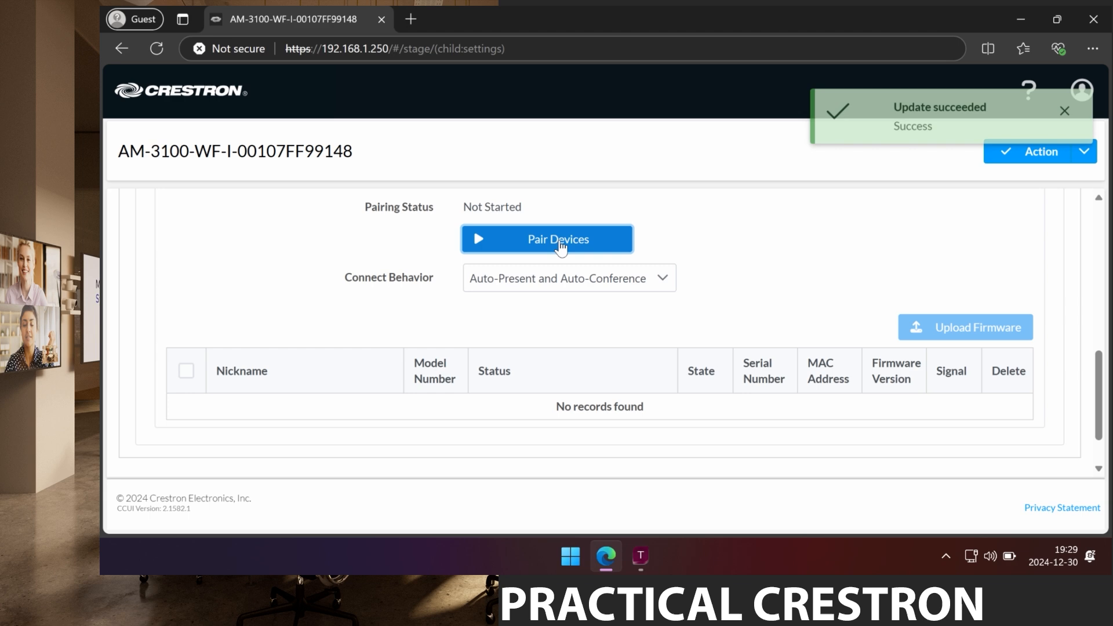
left_click(546, 238)
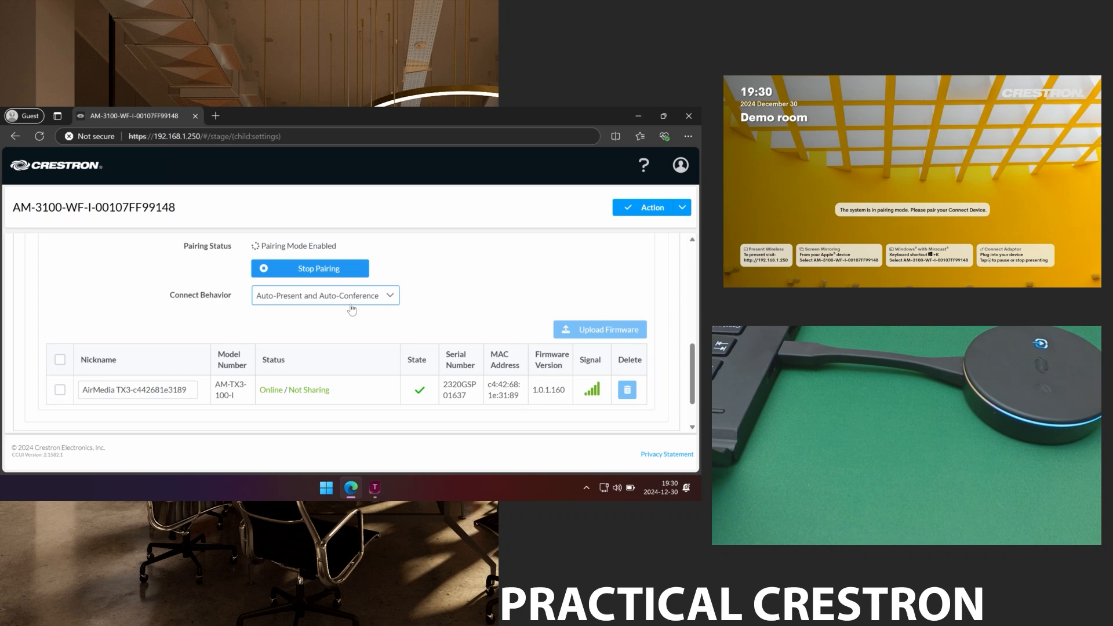
mouse_move(345, 350)
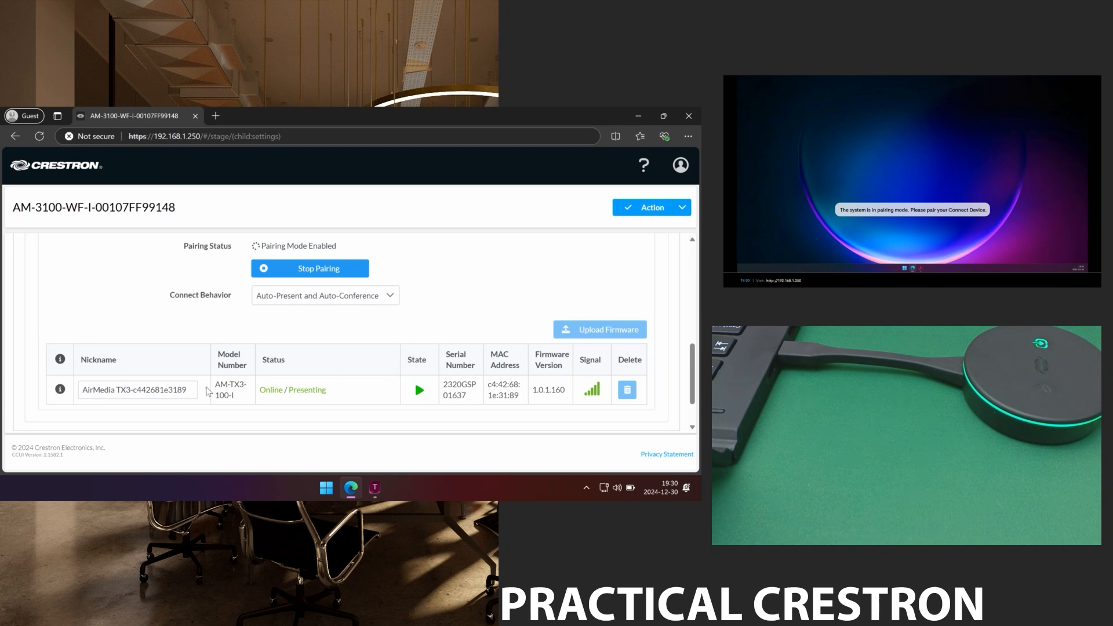
Nickname the first TX3 dongle Demo-01 and the second paired dongle Demo-02.
double_click(137, 389)
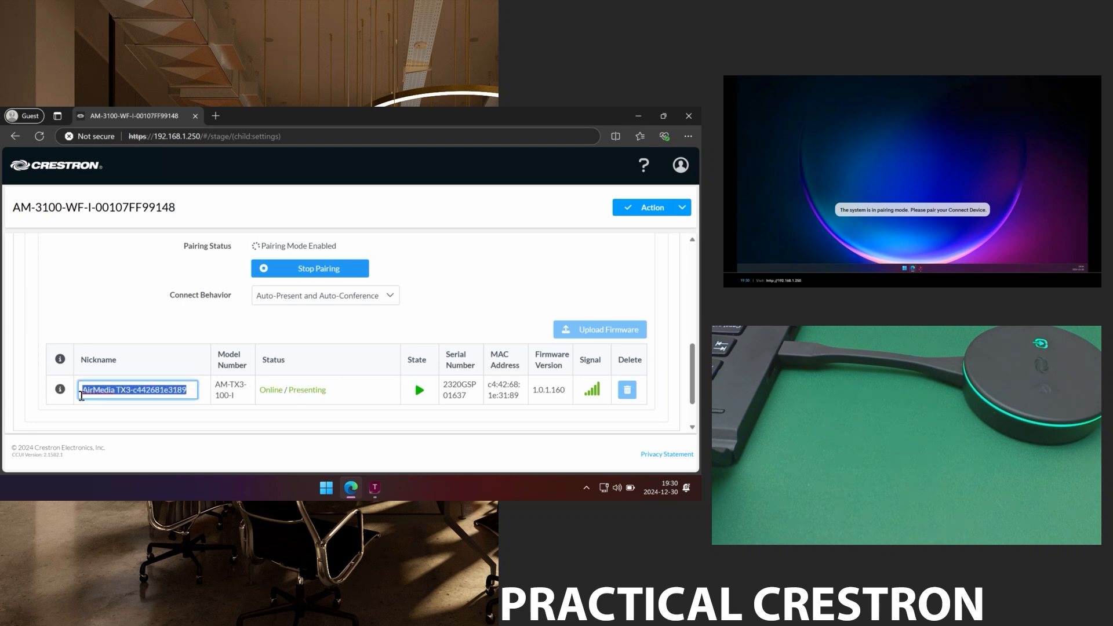
type("Demo-01")
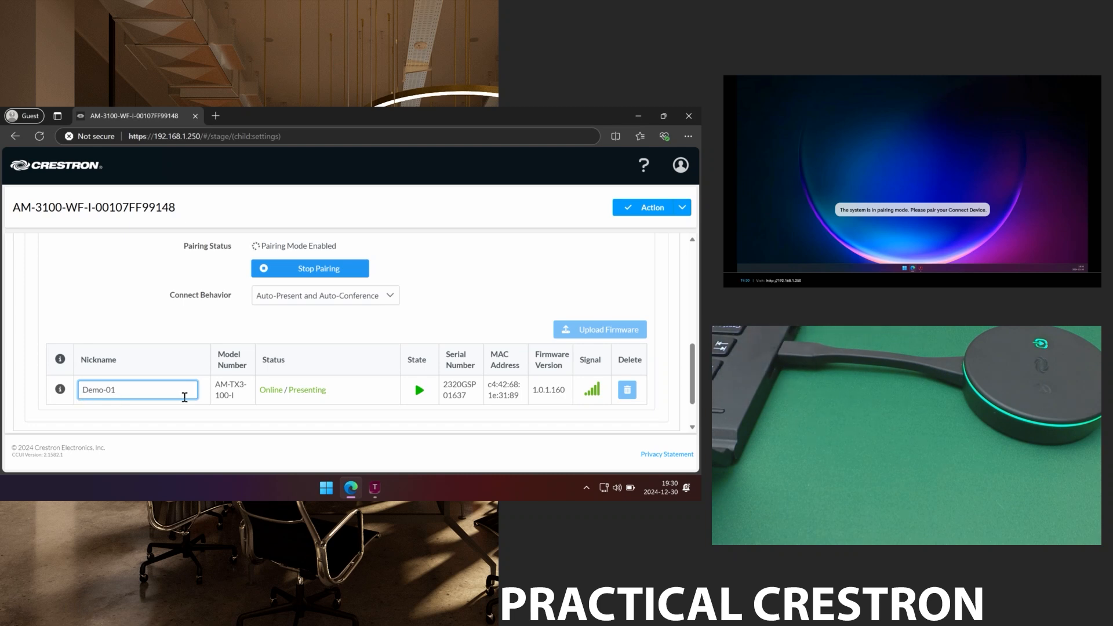
mouse_move(211, 402)
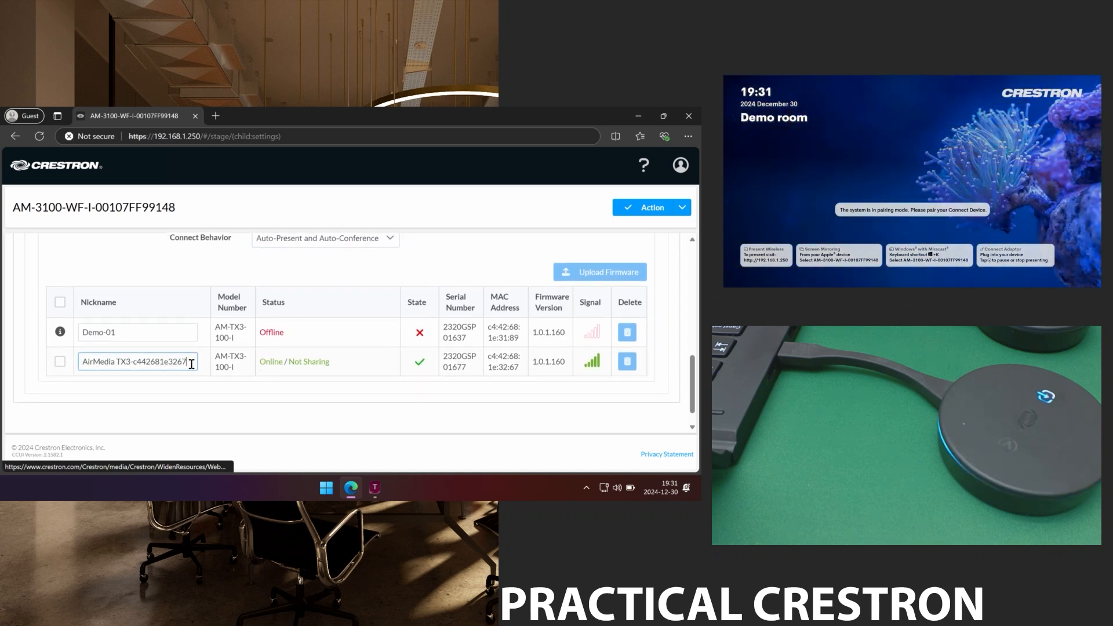
type("Demo-02")
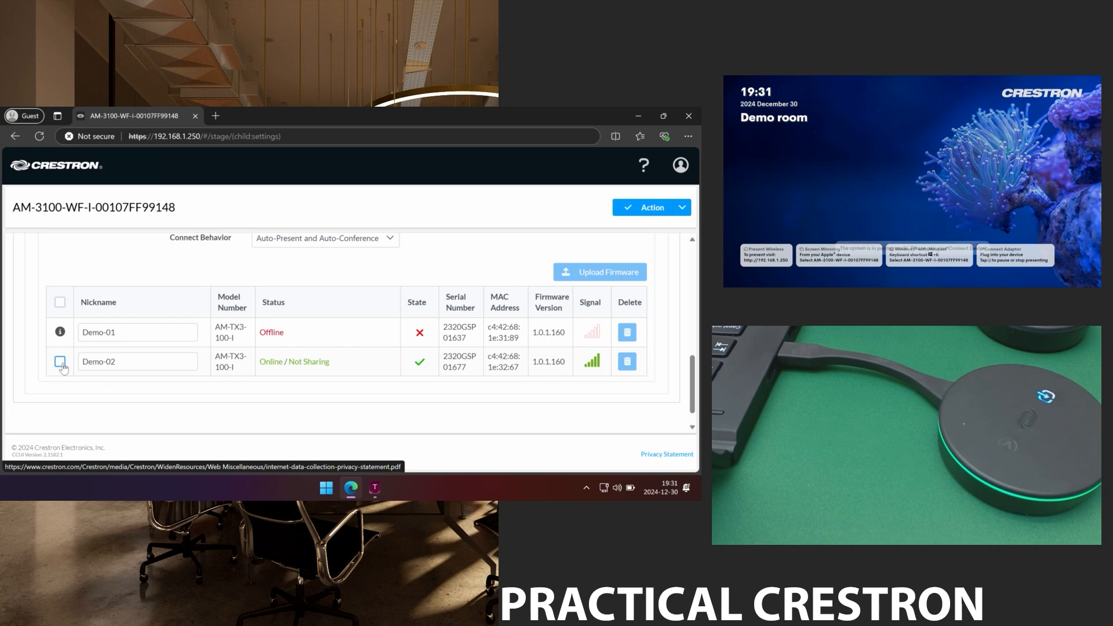
left_click(60, 362)
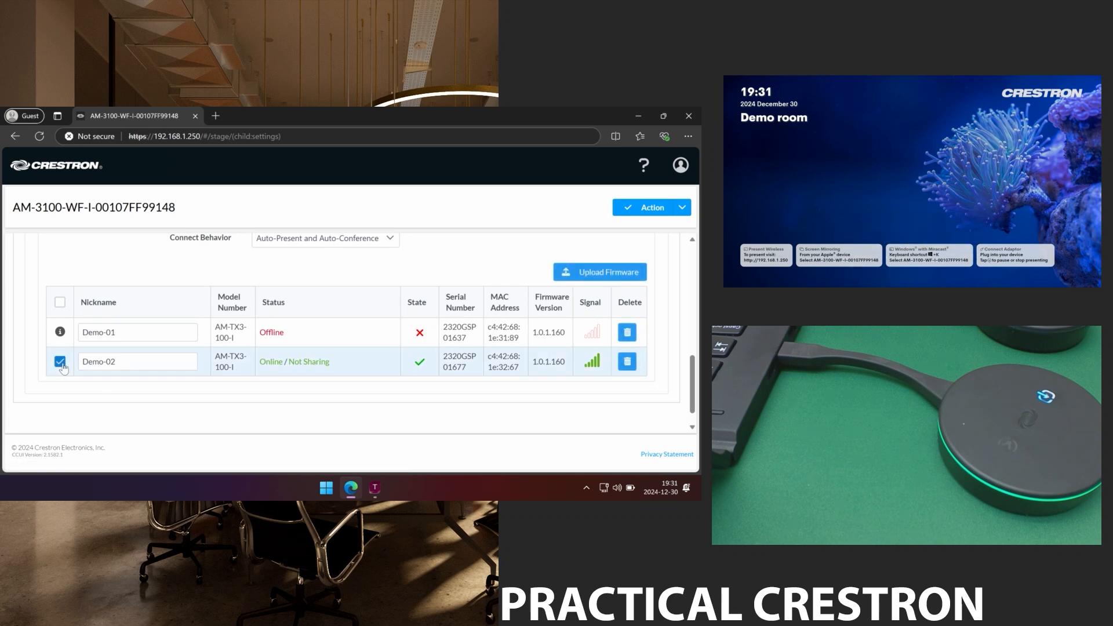
mouse_move(552, 260)
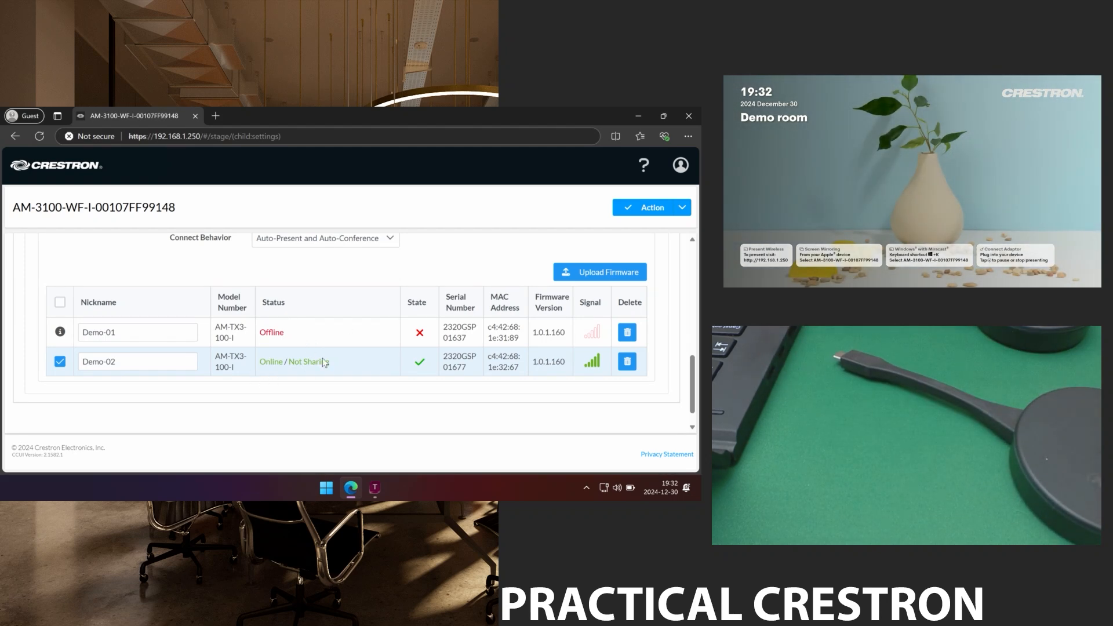
mouse_move(263, 347)
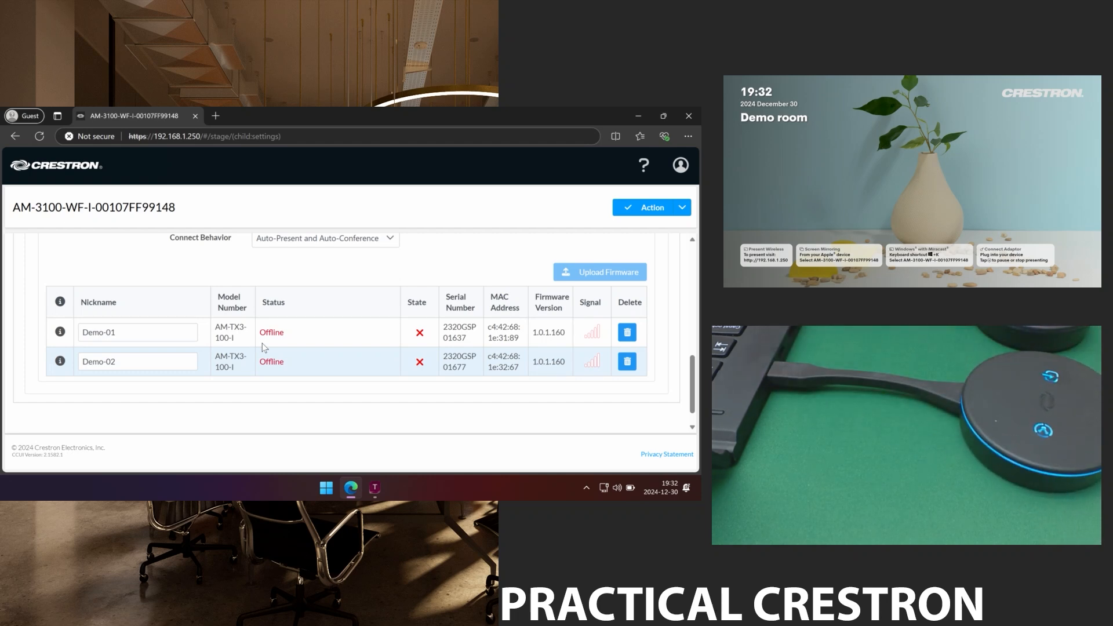
mouse_move(350, 308)
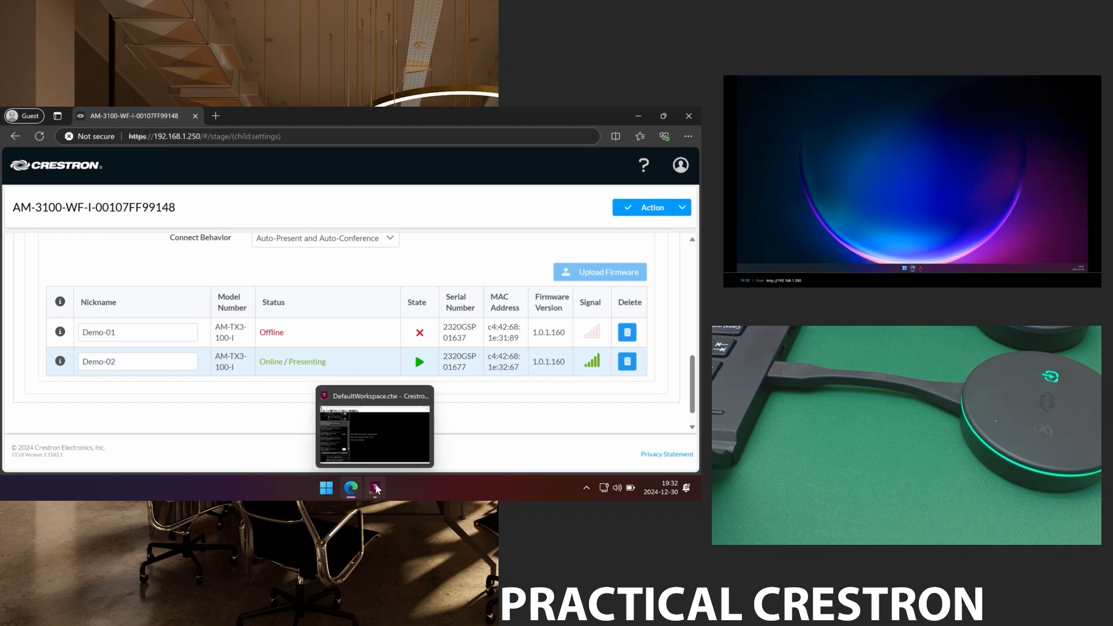
Rediscover devices in Crestron Toolbox and open the AM-TX3-100 Demo-02 configuration.
left_click(375, 488)
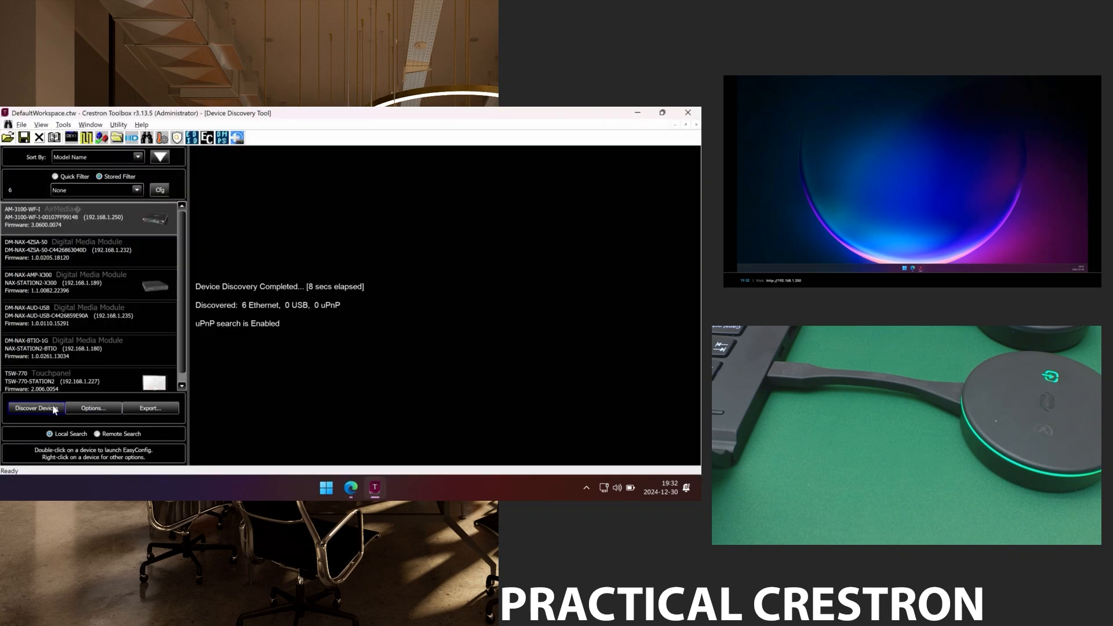
left_click(35, 407)
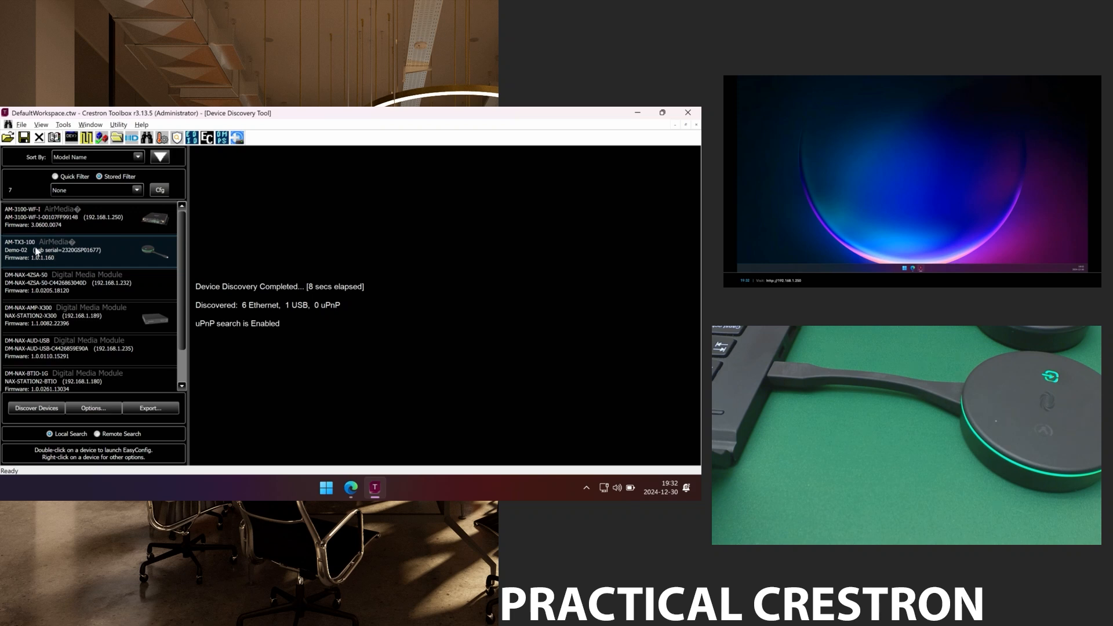
double_click(71, 250)
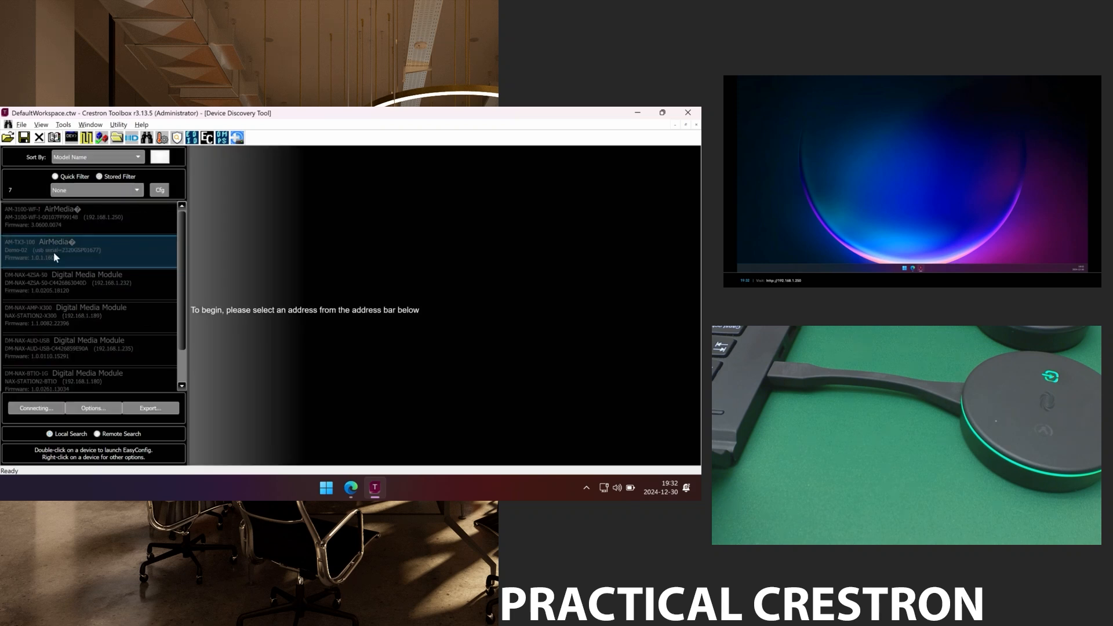
double_click(50, 250)
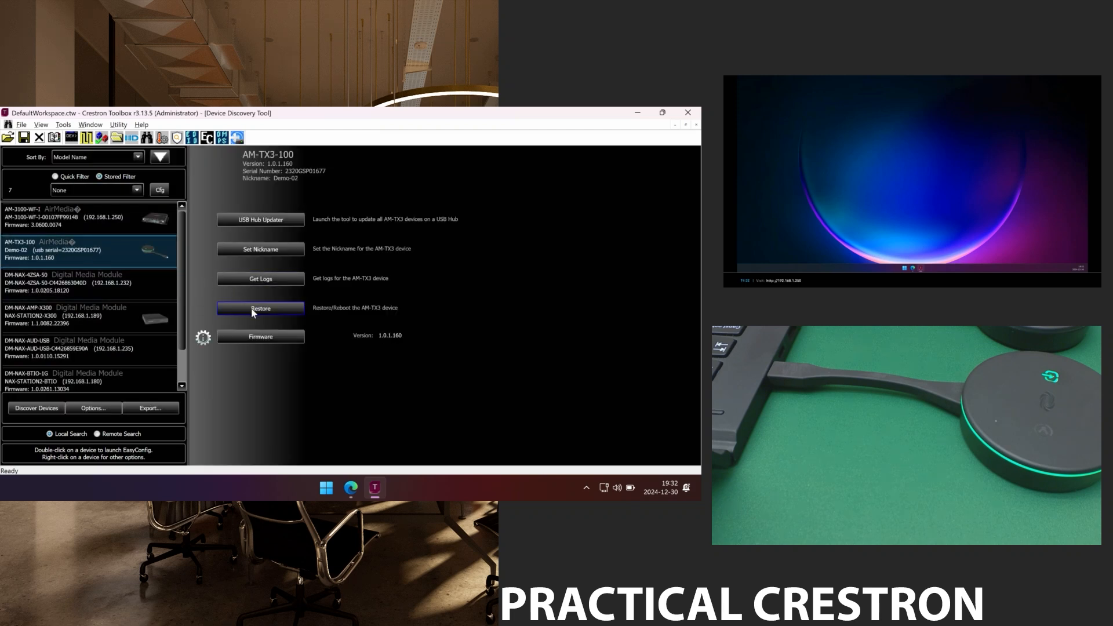
Restore Demo-02 to factory defaults, confirming the reset and closing the status window.
left_click(259, 308)
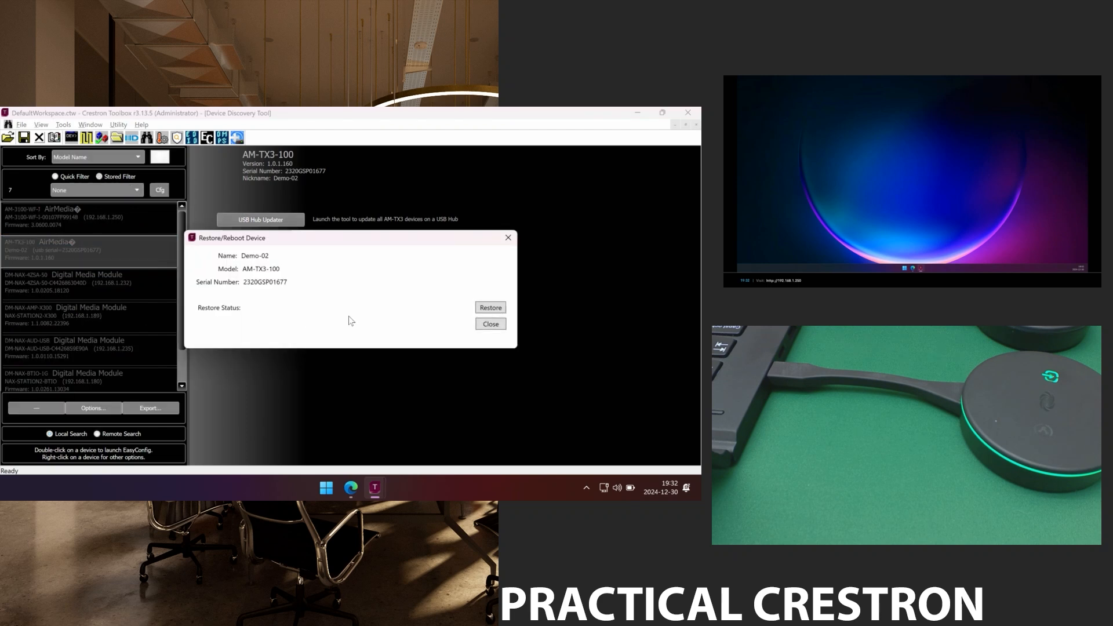
left_click(489, 306)
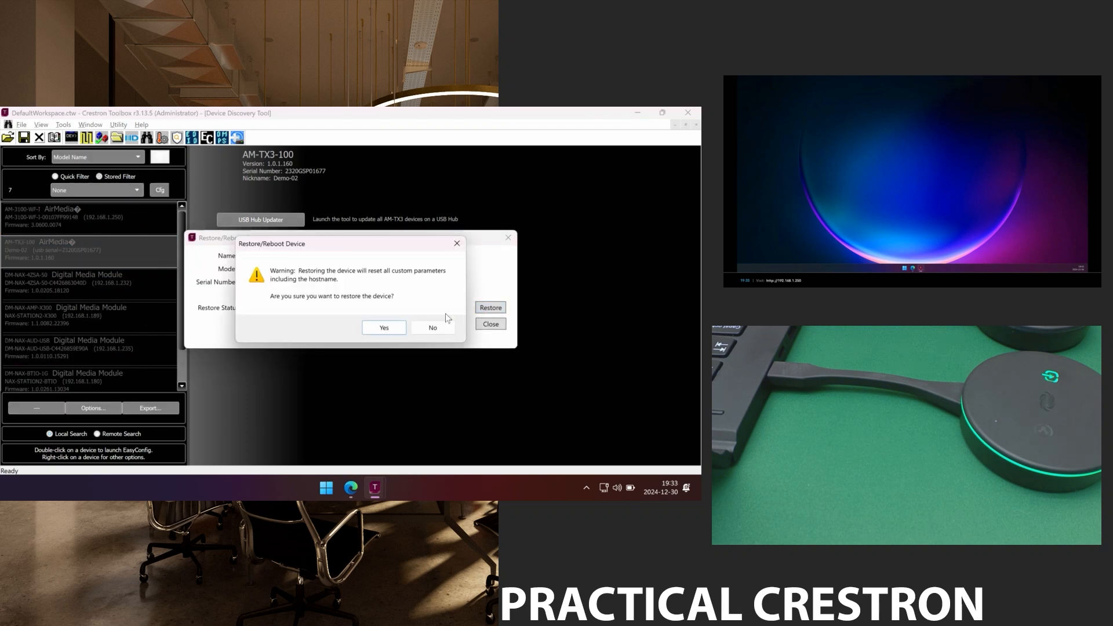
left_click(384, 326)
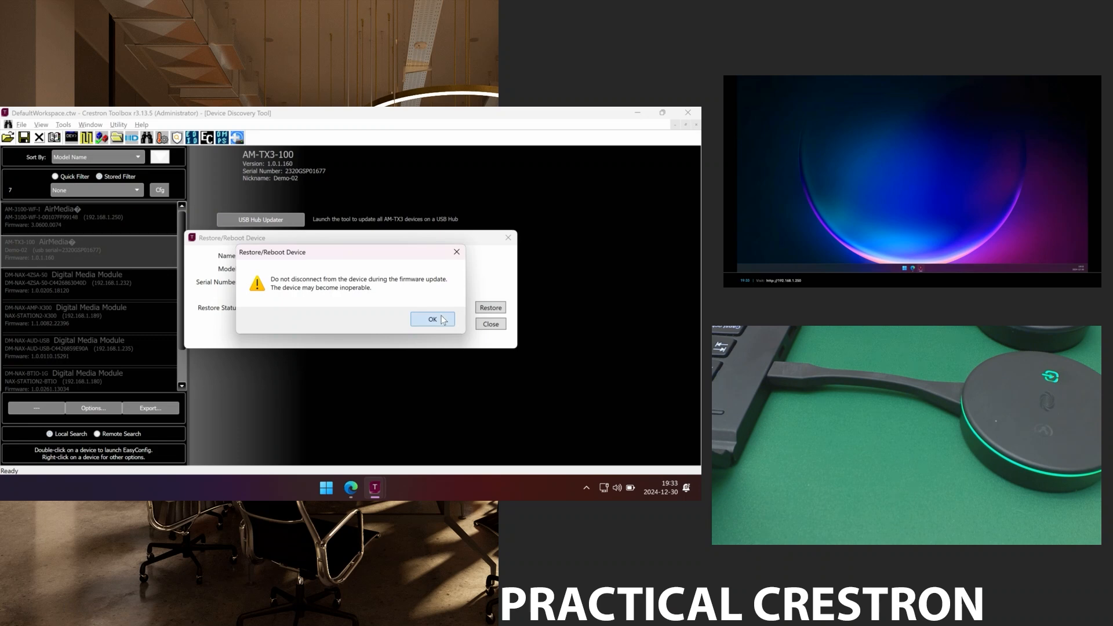
left_click(433, 319)
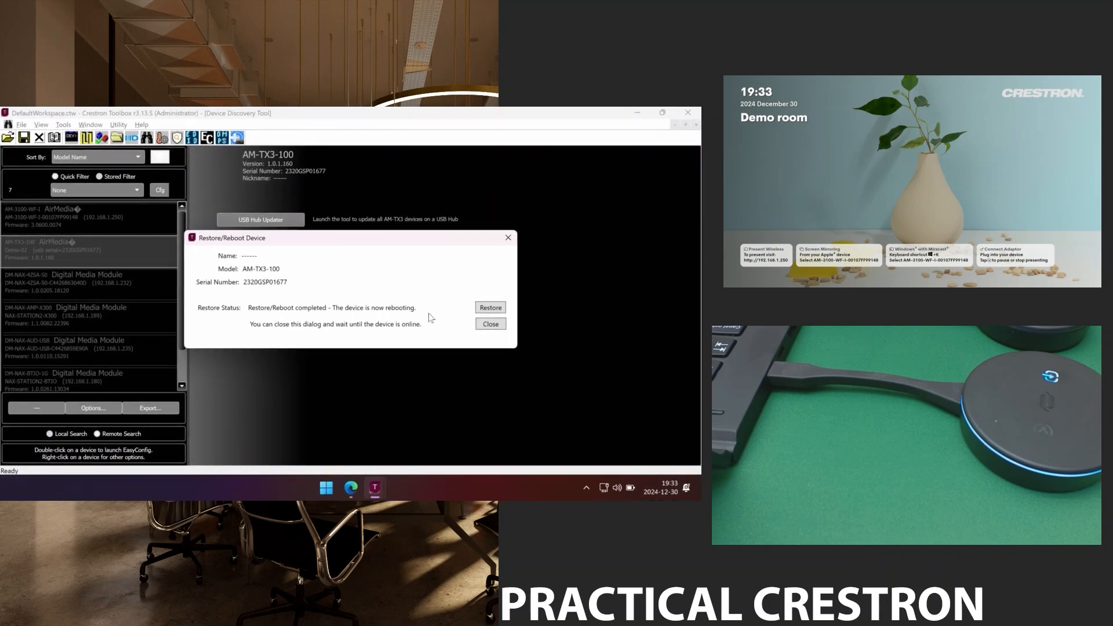
left_click(489, 324)
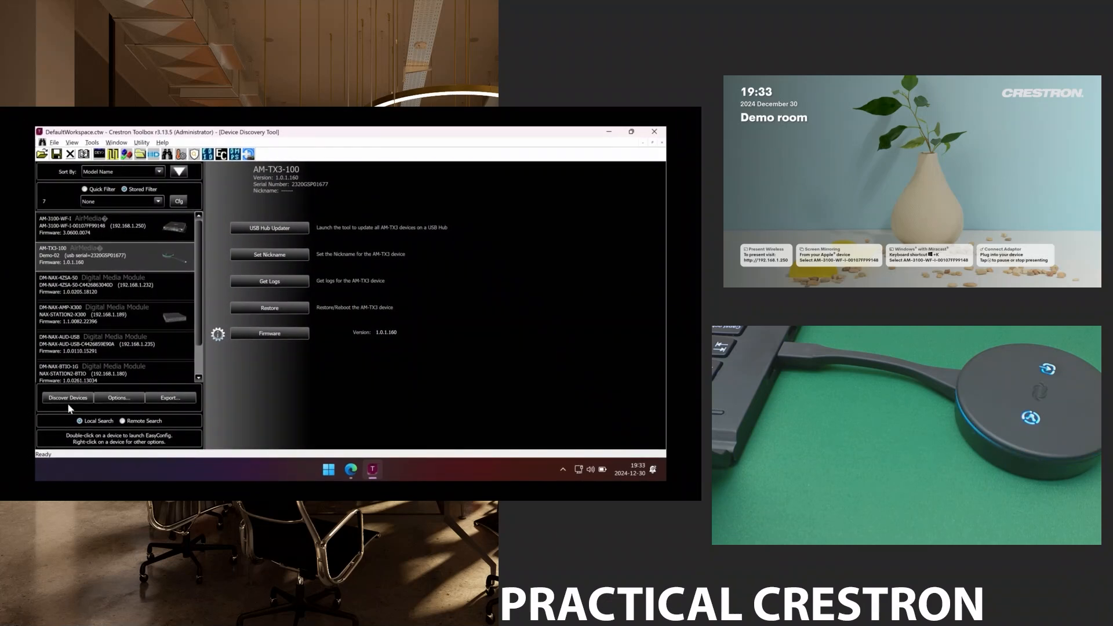
Rediscover devices, select the AM-TX3-100 Demo-01 dongle and confirm its factory restore through all warnings.
left_click(67, 398)
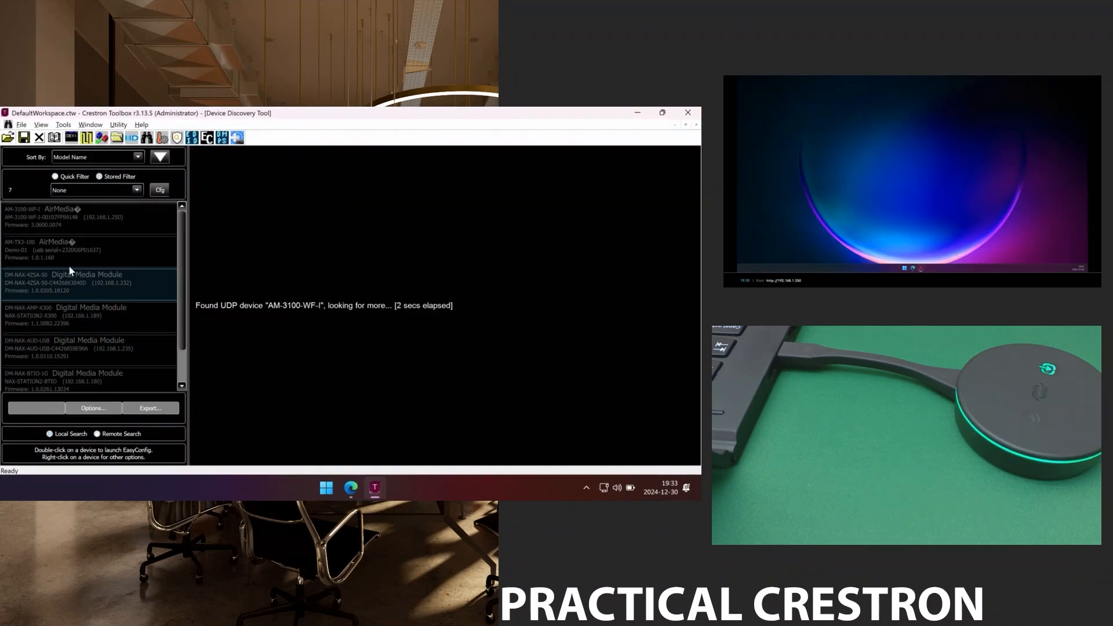
left_click(56, 251)
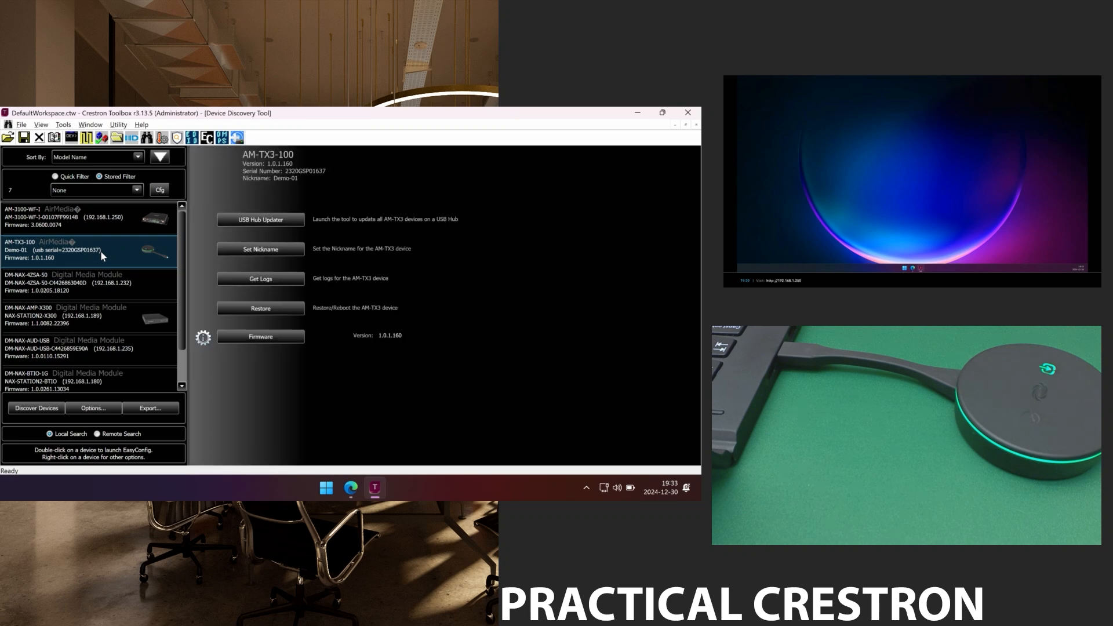
left_click(259, 308)
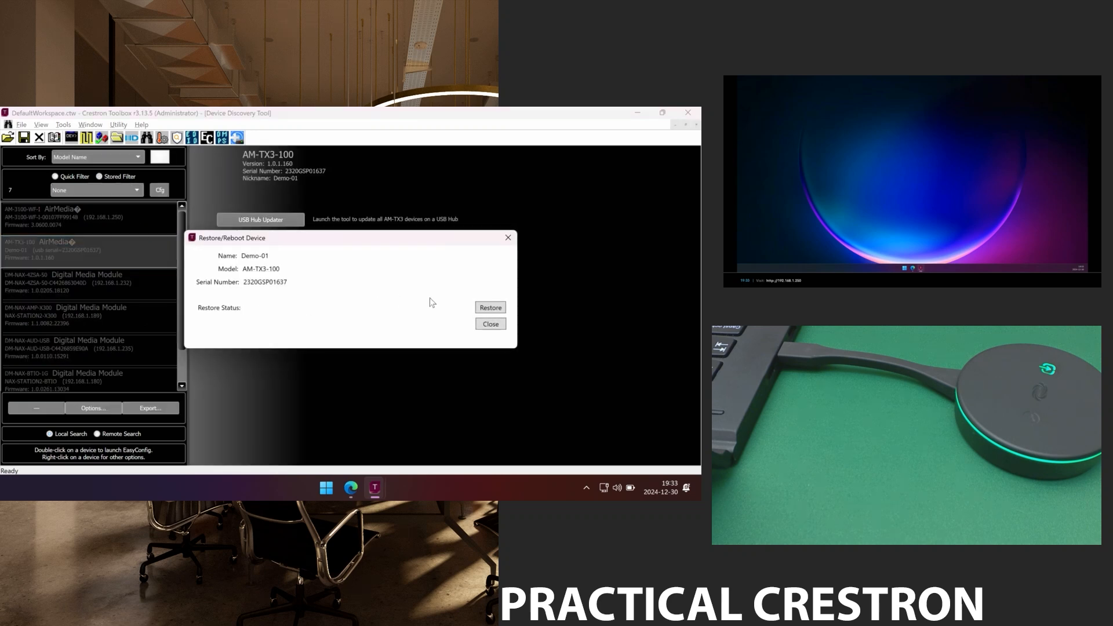
left_click(490, 306)
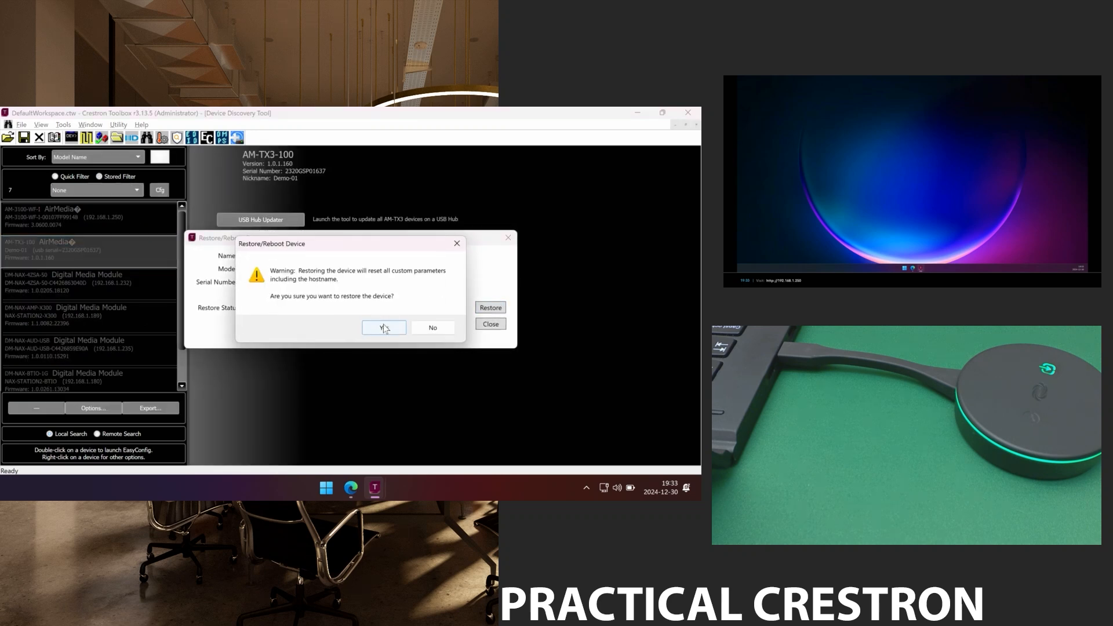
left_click(383, 327)
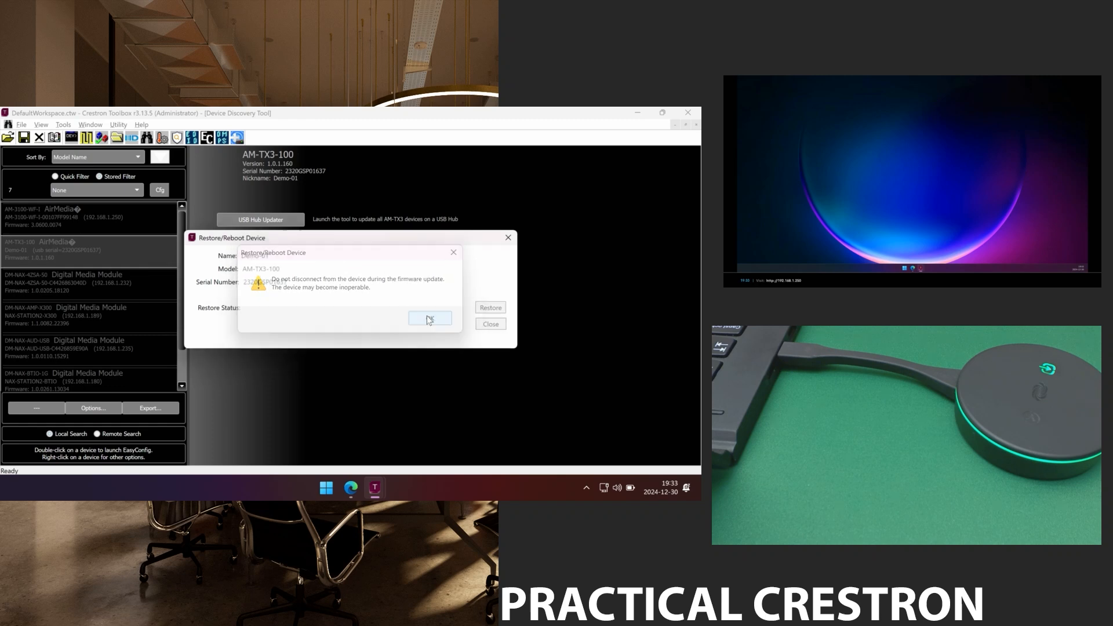
left_click(429, 317)
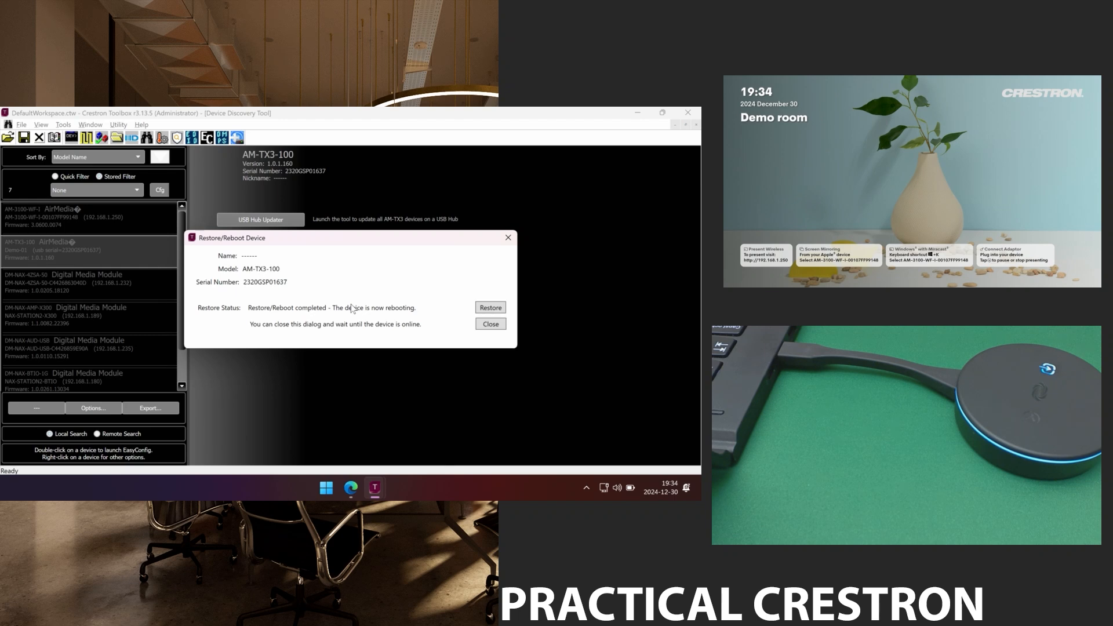
mouse_move(448, 343)
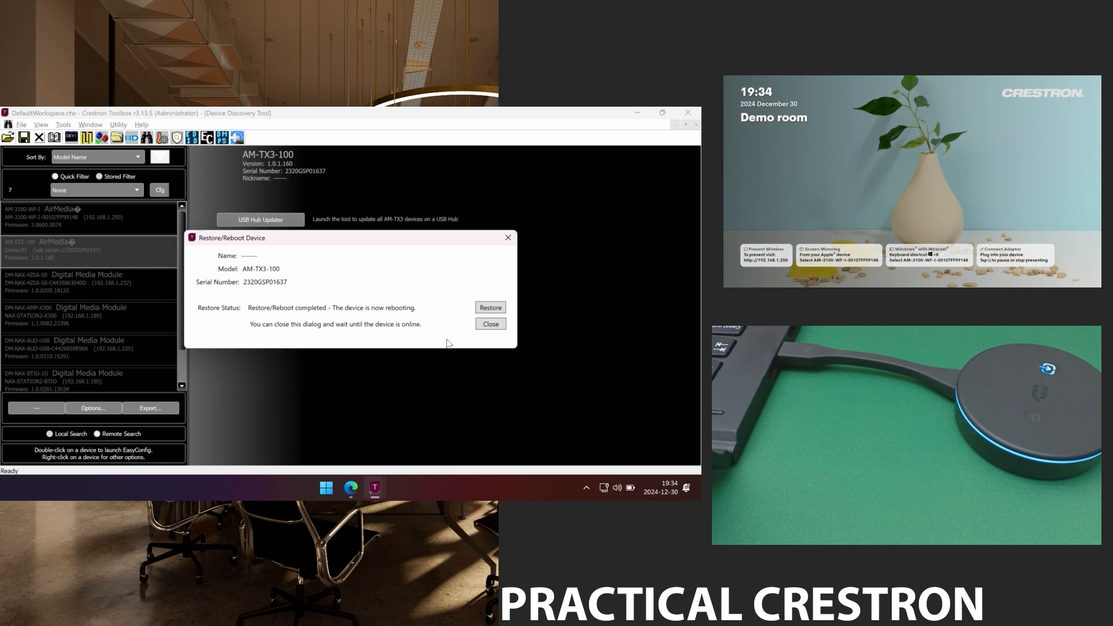